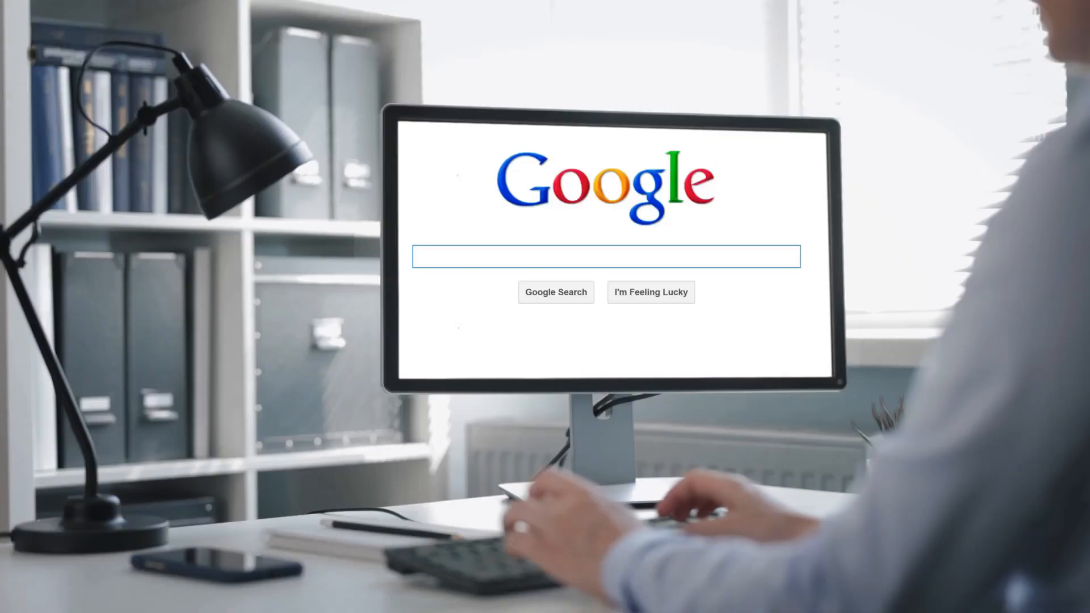
Search Google for 'mind sumo' and open the MindSumo home page
type("SEA")
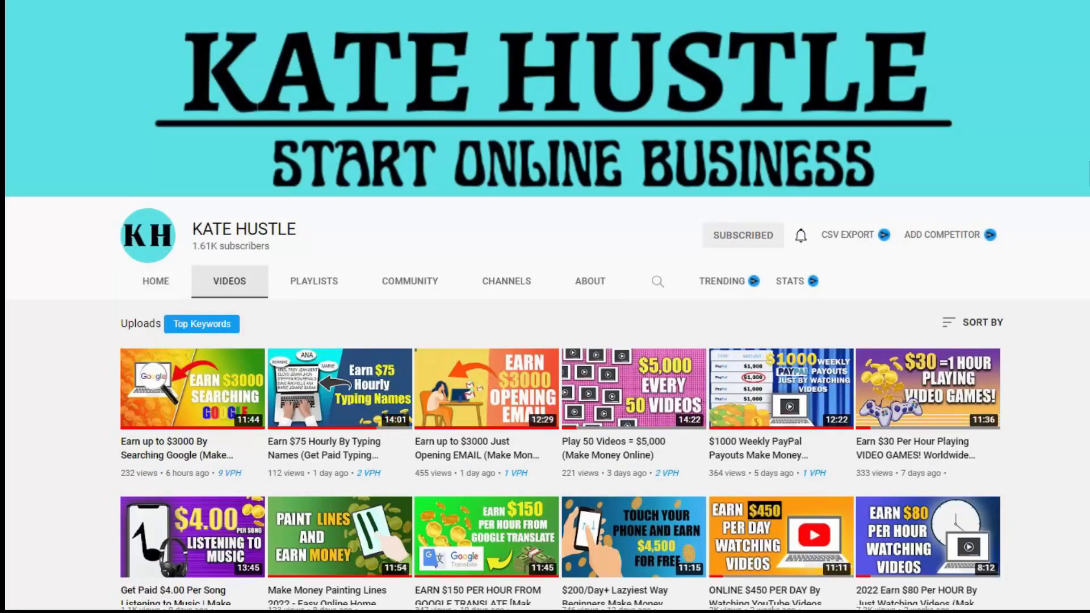
scroll("down", 3)
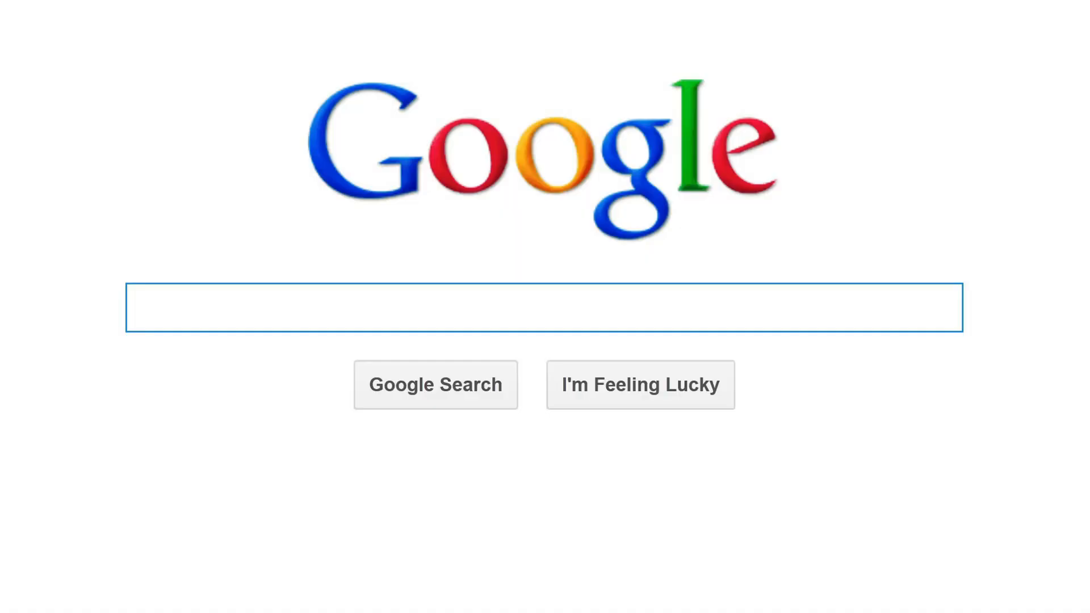
type("SEA")
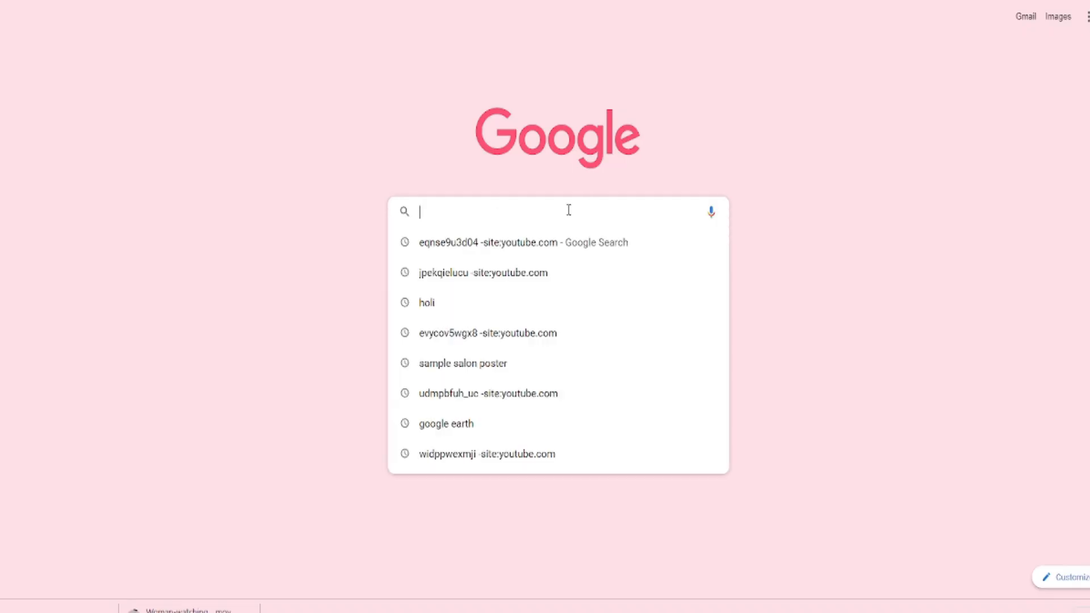
type("mind sumo")
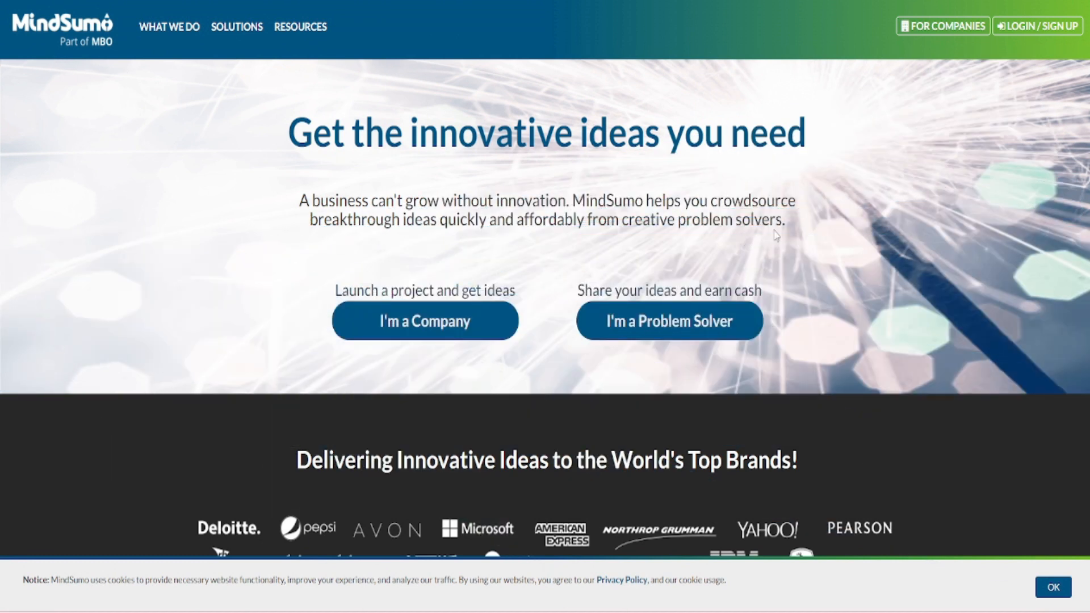
mouse_move(643, 239)
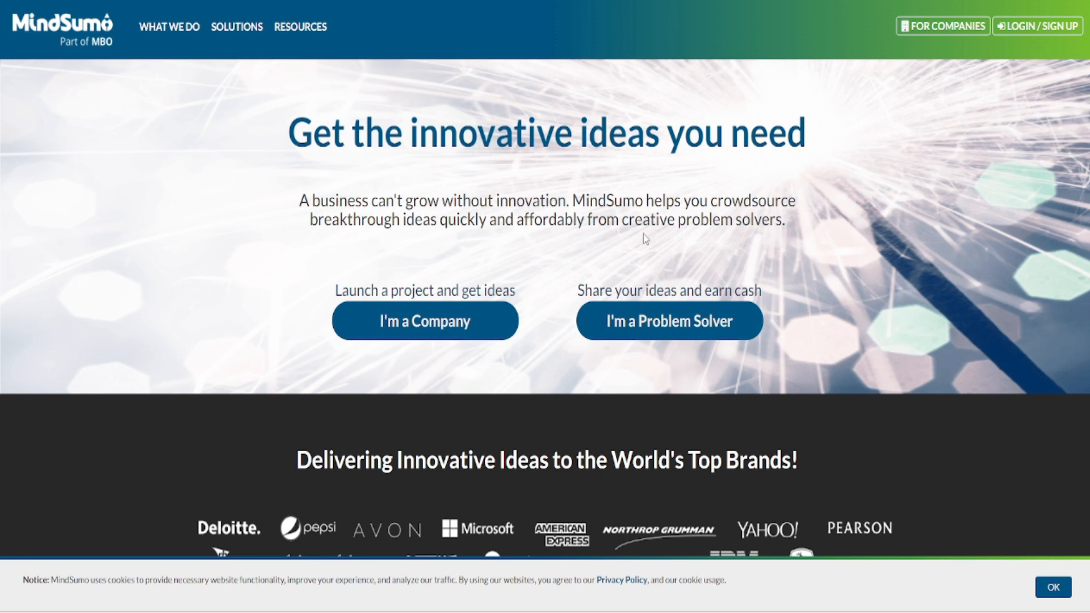
mouse_move(1009, 198)
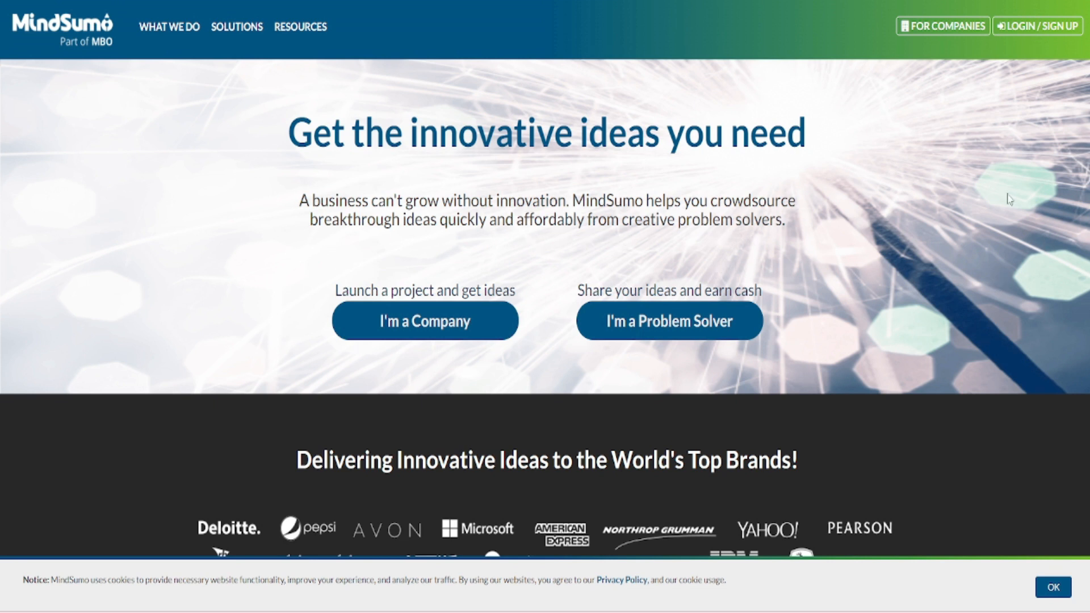
scroll("down", 3)
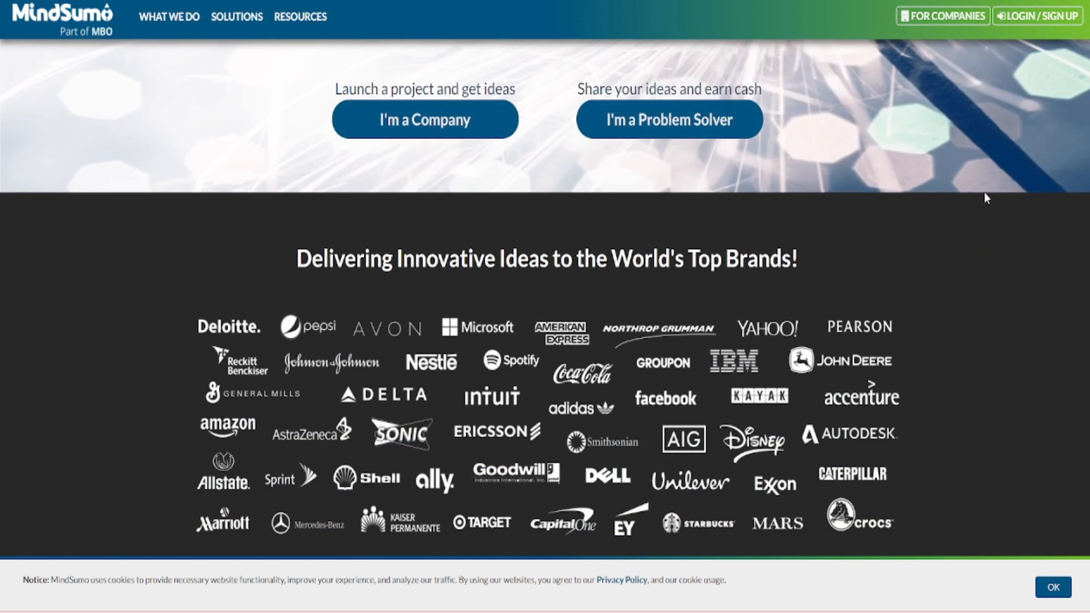
scroll("down", 3)
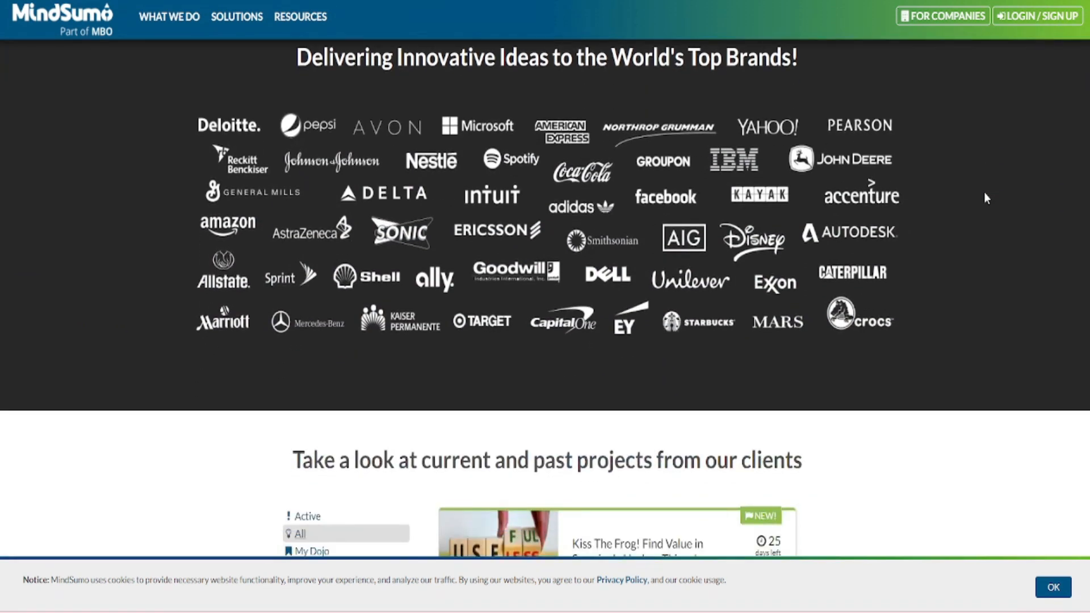
scroll("down", 3)
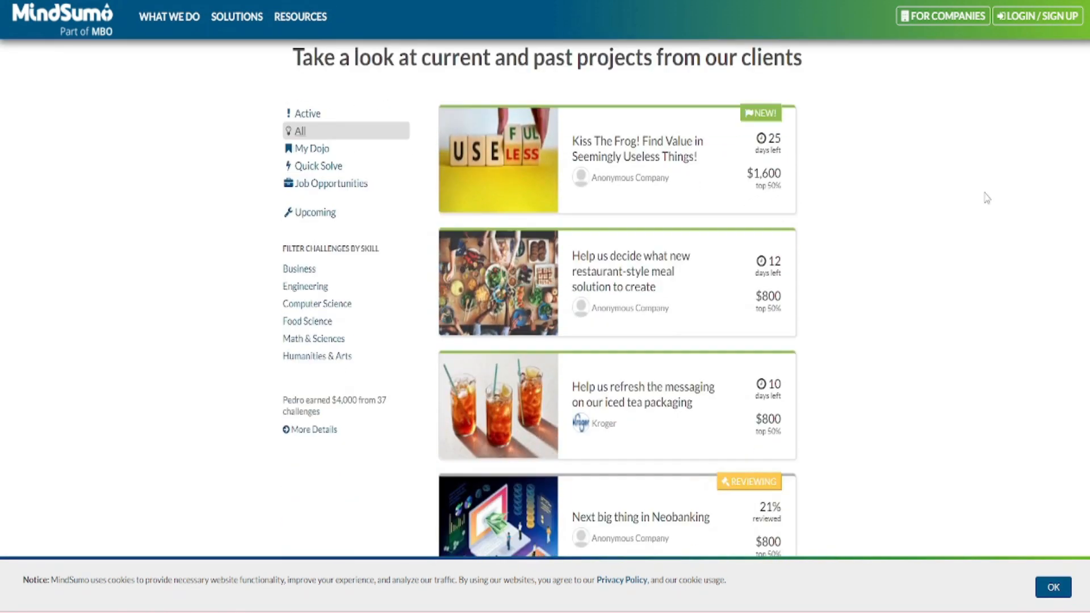
scroll("down", 3)
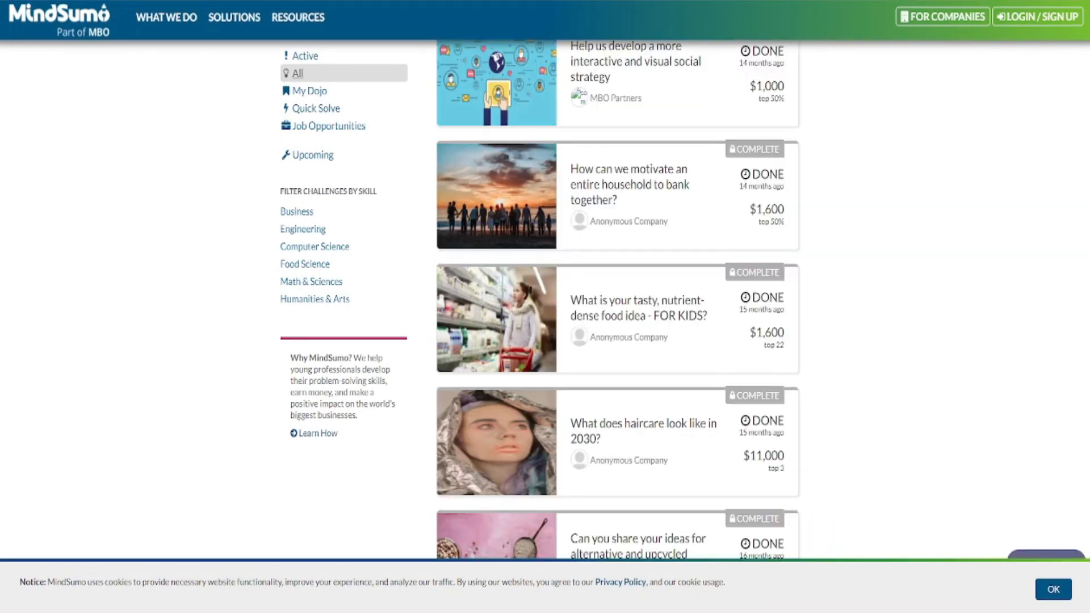
scroll("down", 3)
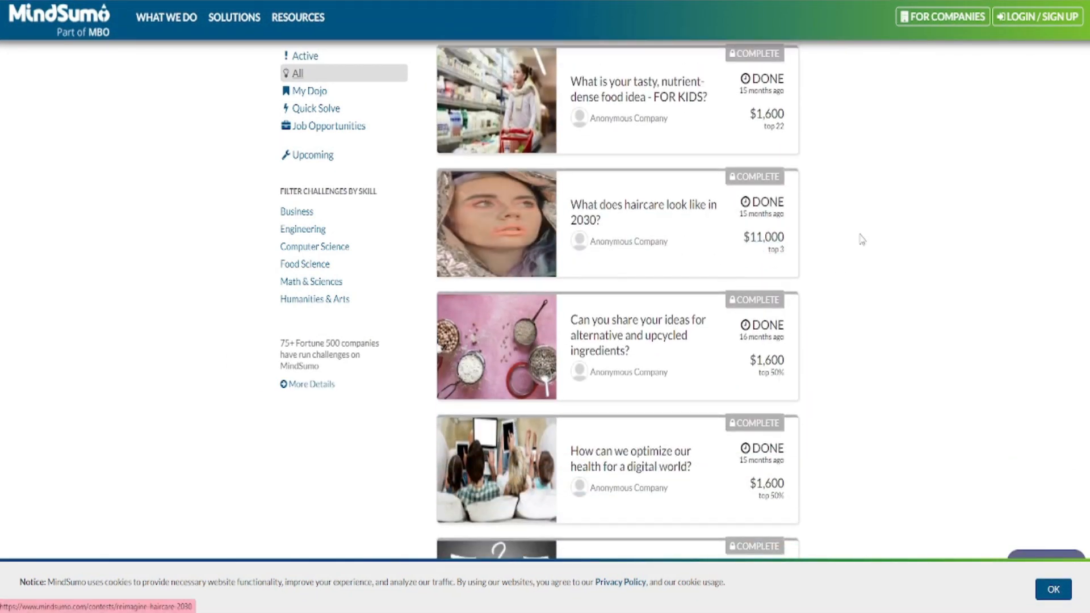
scroll("down", 3)
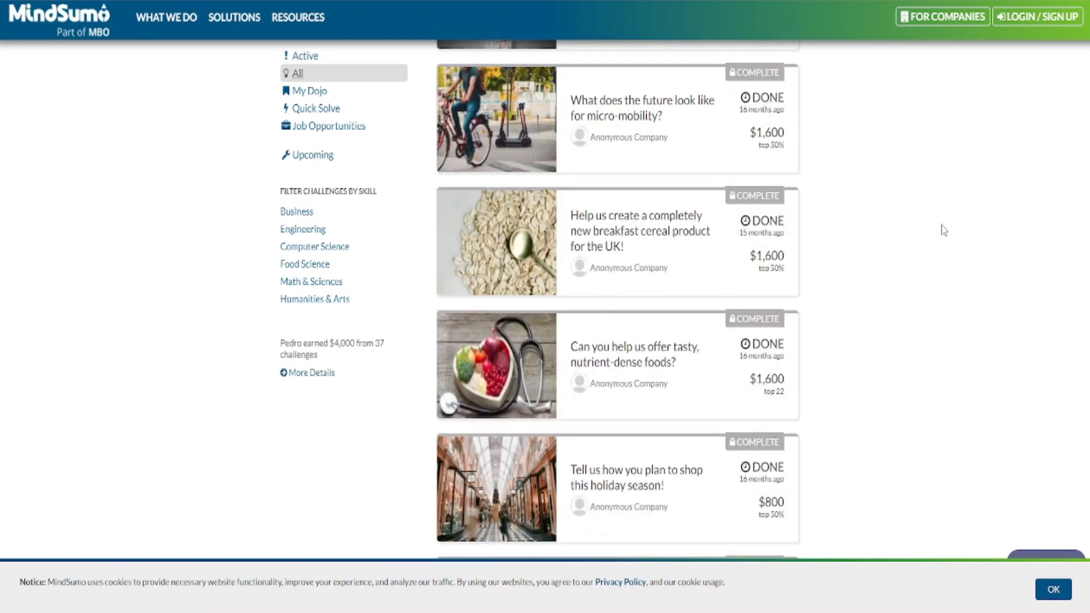
scroll("down", 3)
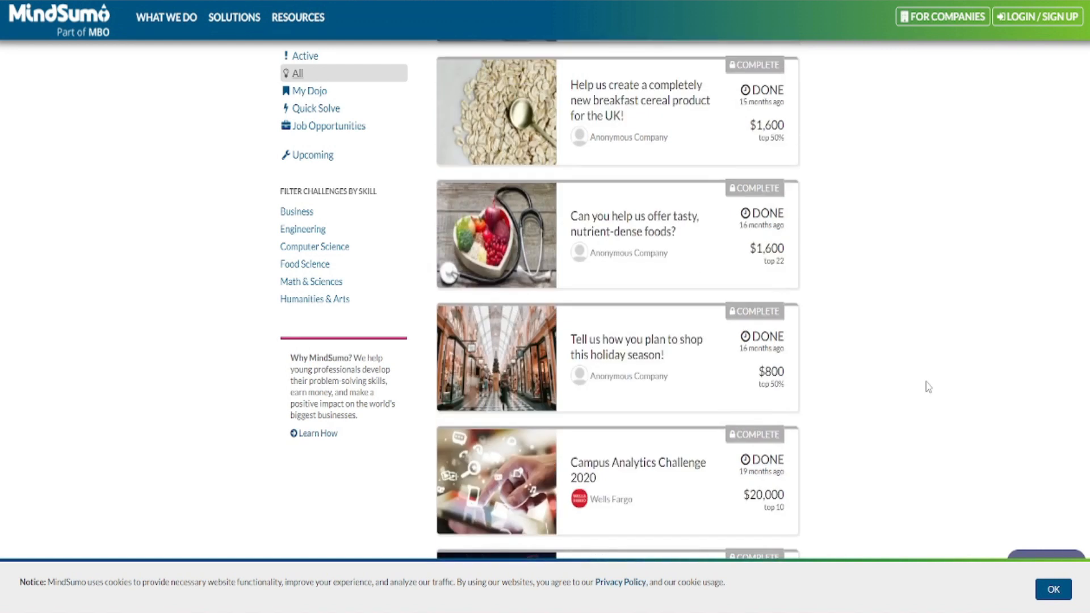
scroll("down", 3)
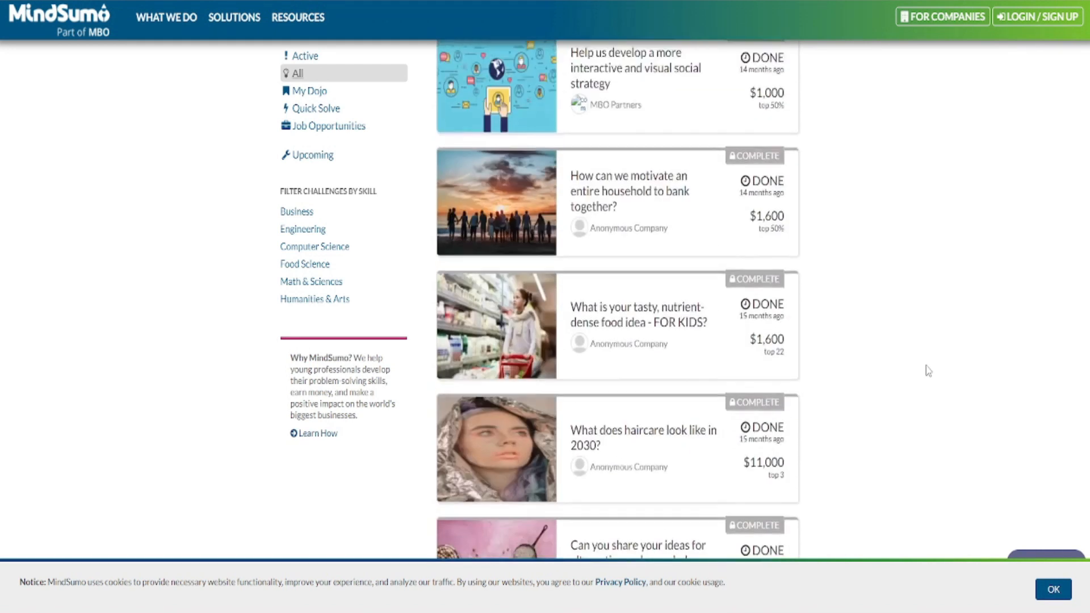
scroll("down", 3)
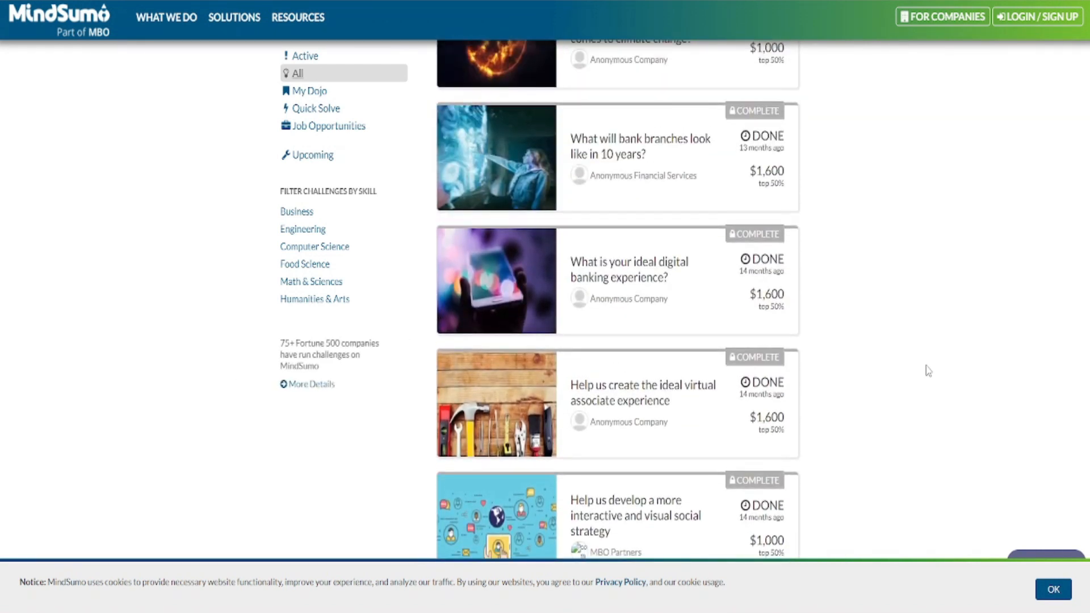
scroll("down", 3)
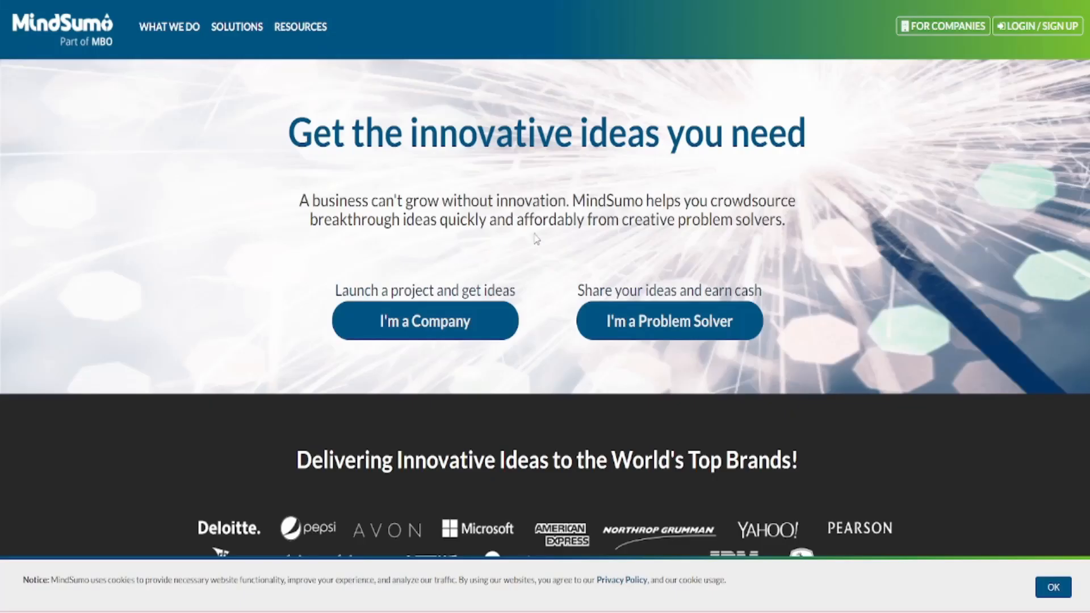
mouse_move(956, 286)
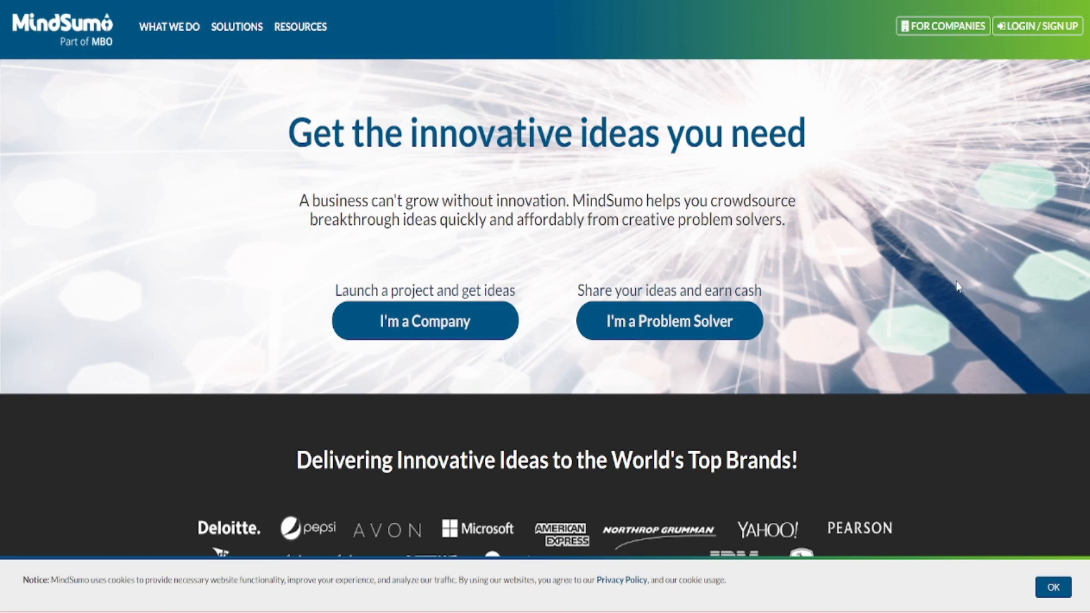
scroll("down", 3)
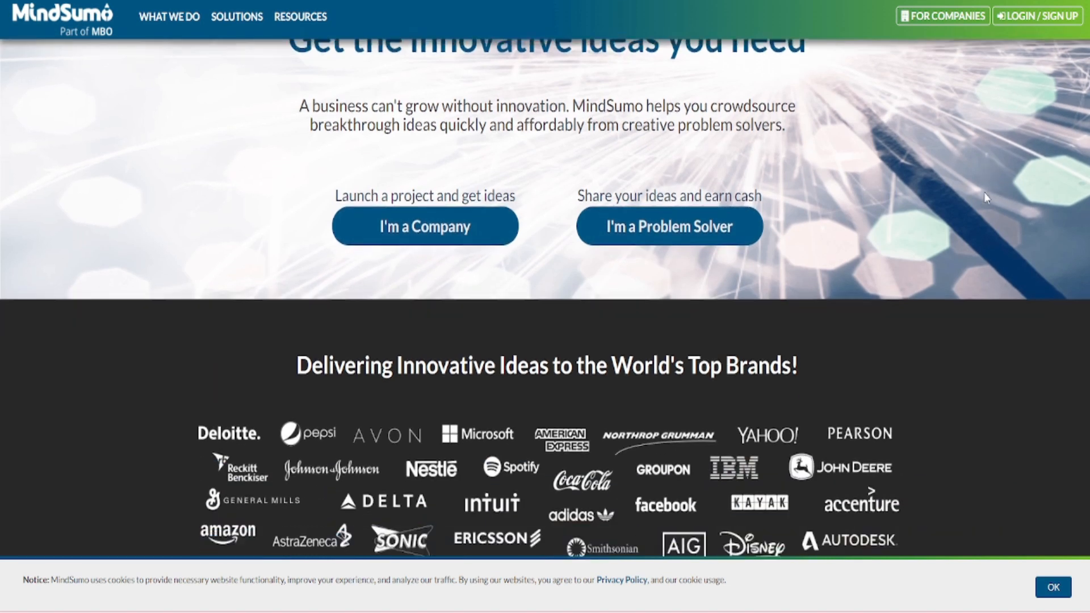
scroll("down", 3)
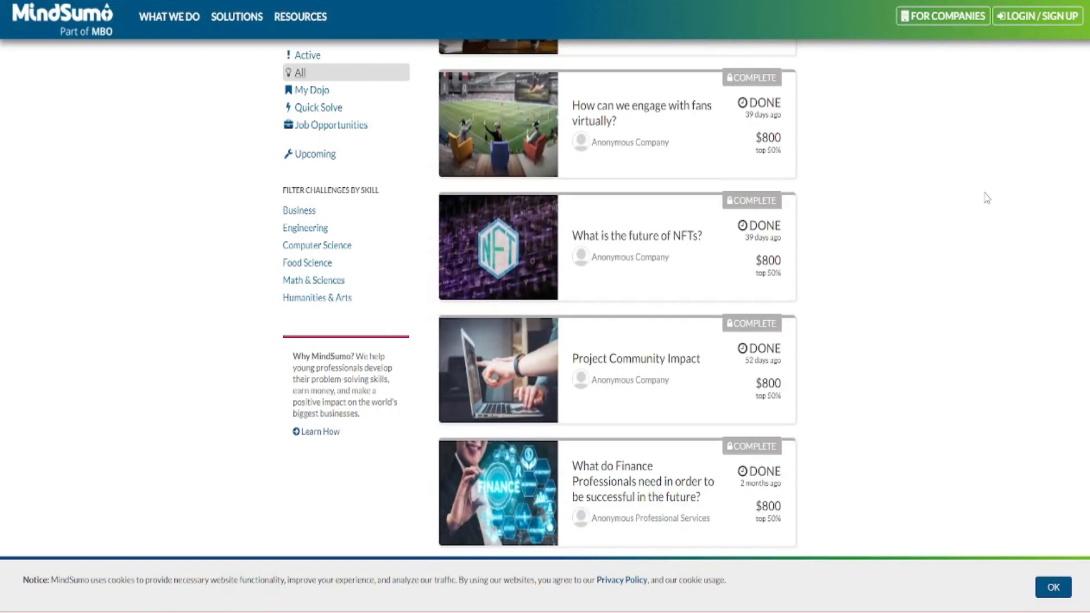
scroll("up", 3)
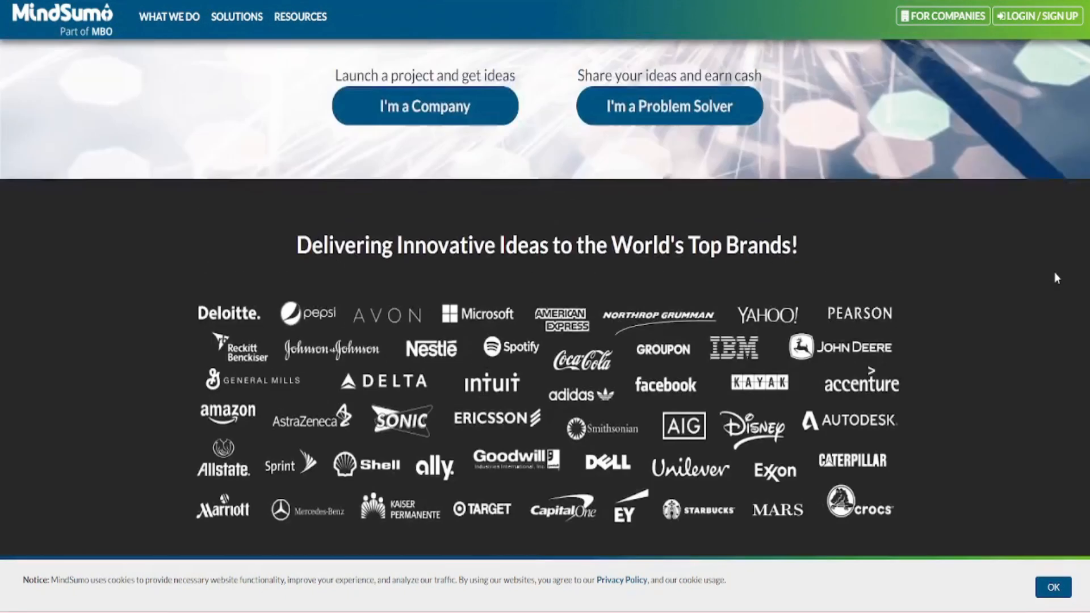
scroll("up", 3)
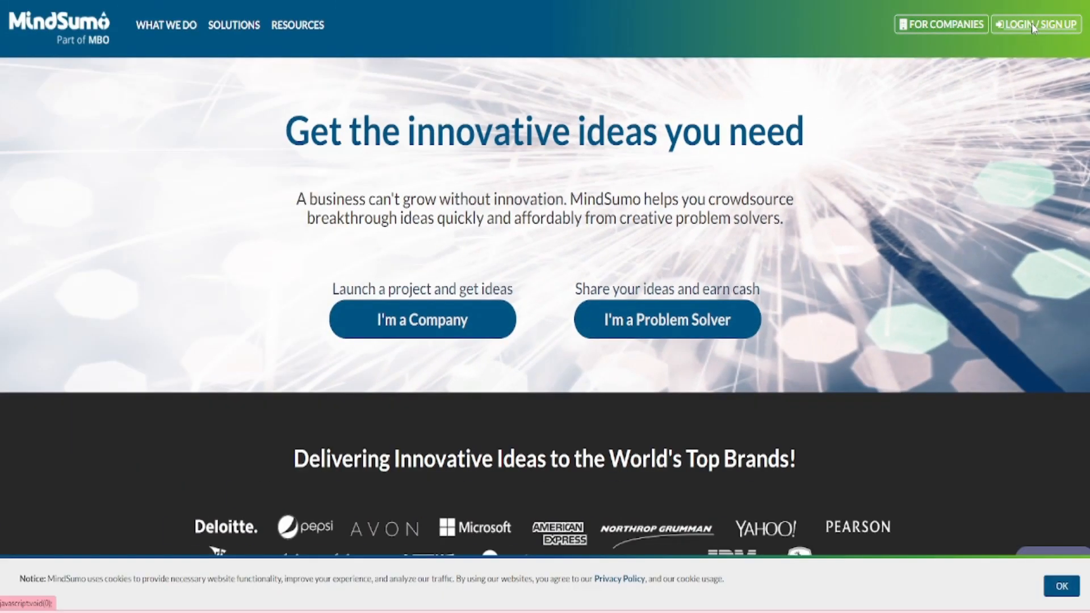
Choose LOGIN / SIGN UP, then register as a solver
left_click(1035, 24)
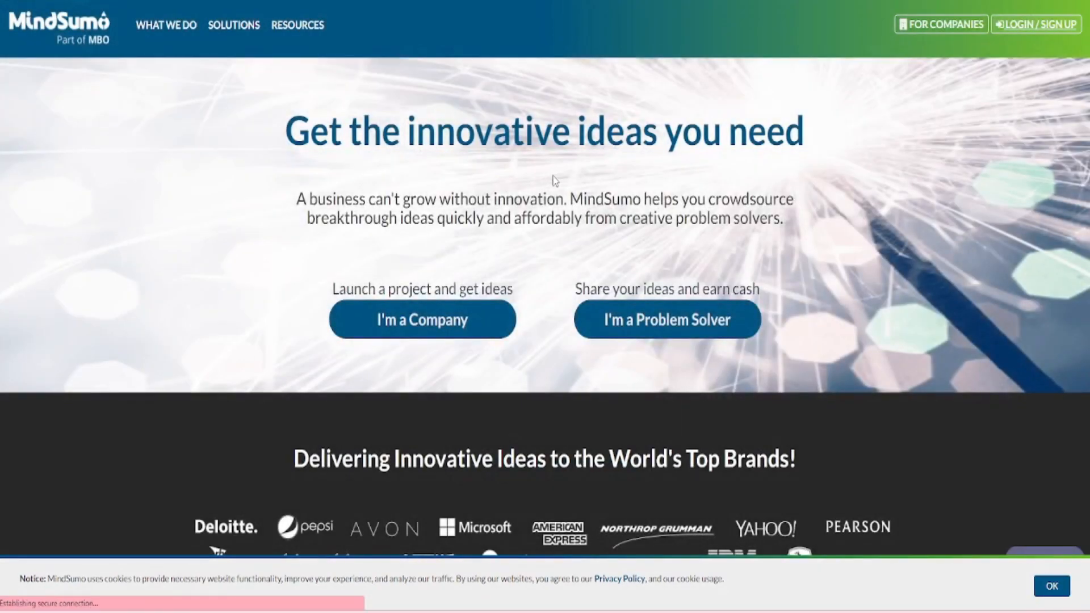
left_click(666, 319)
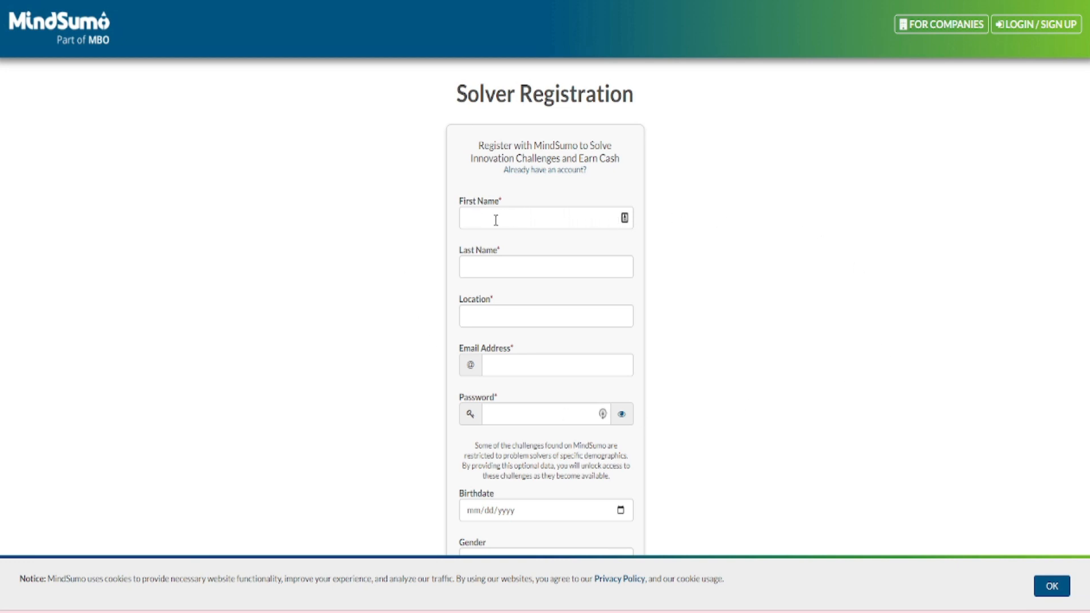
mouse_move(536, 266)
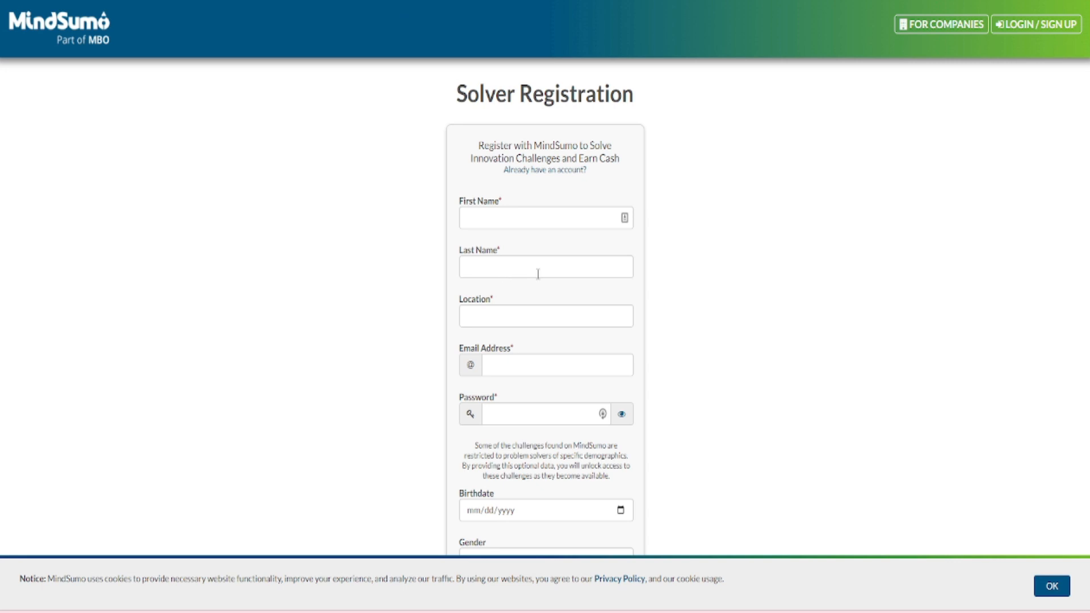
mouse_move(589, 326)
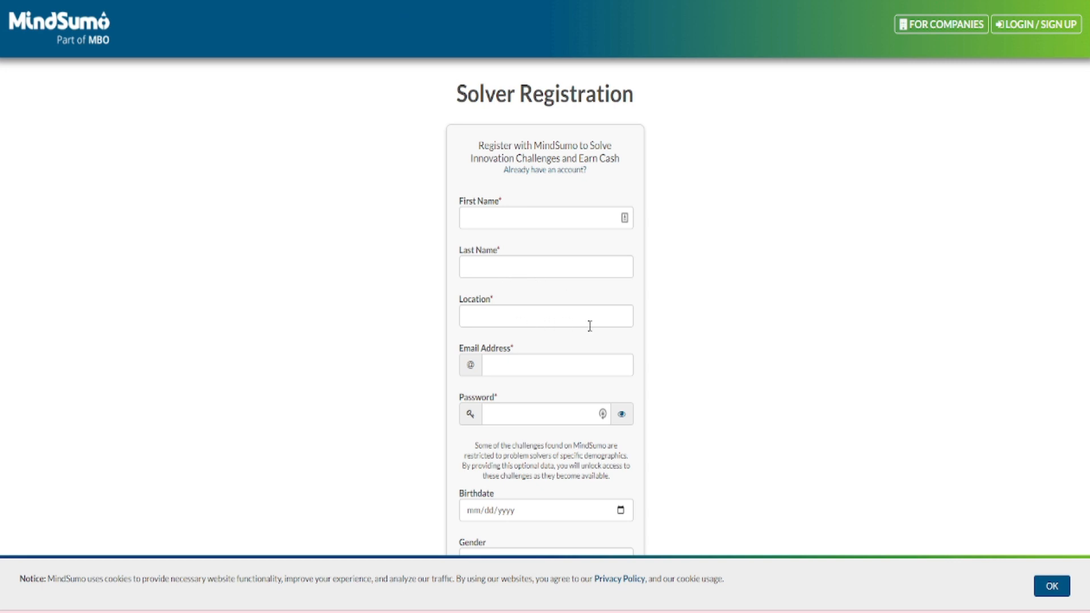
mouse_move(550, 421)
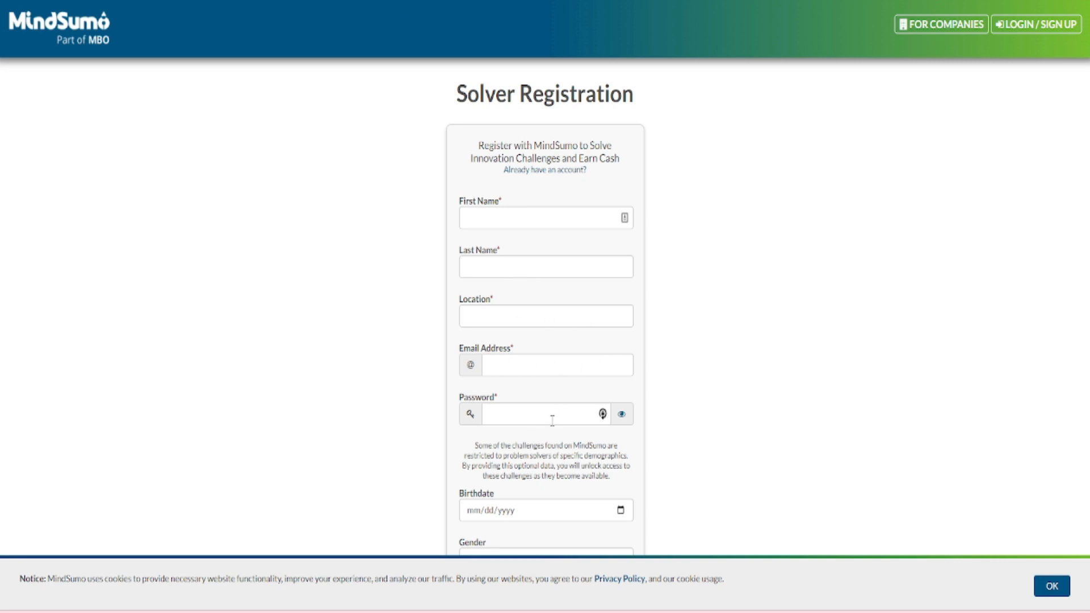
Scroll through the Solver Registration form down to the consent checkboxes and Sign Up
scroll("down", 3)
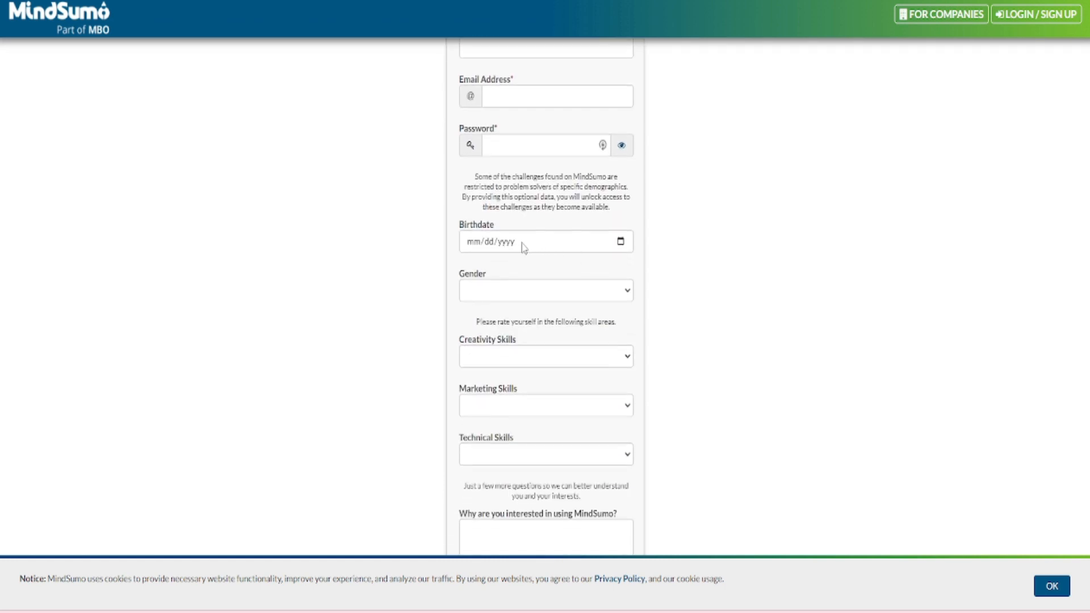
mouse_move(583, 301)
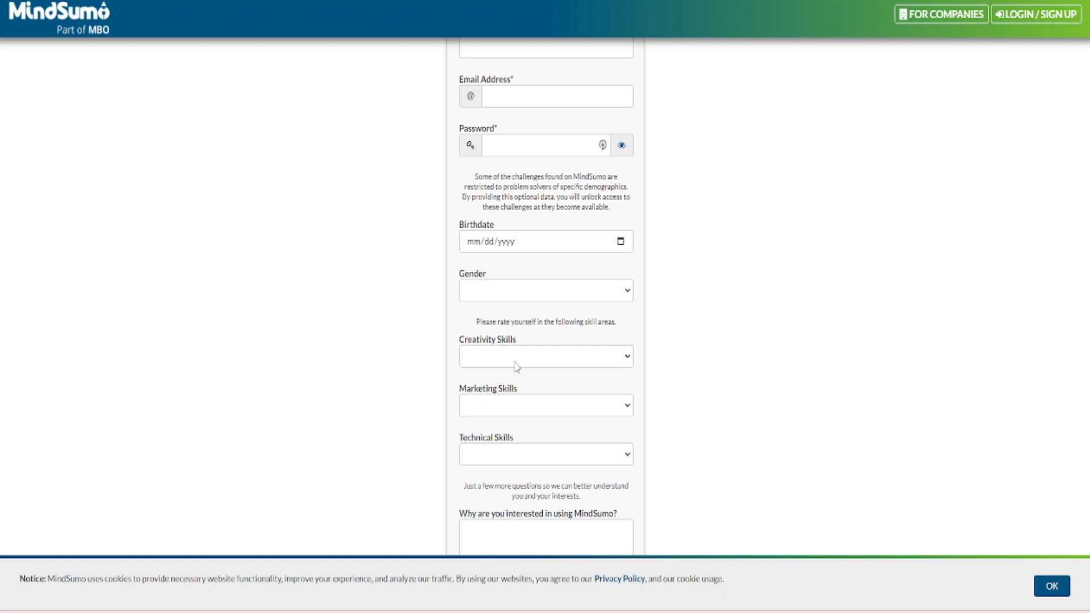
left_click(545, 356)
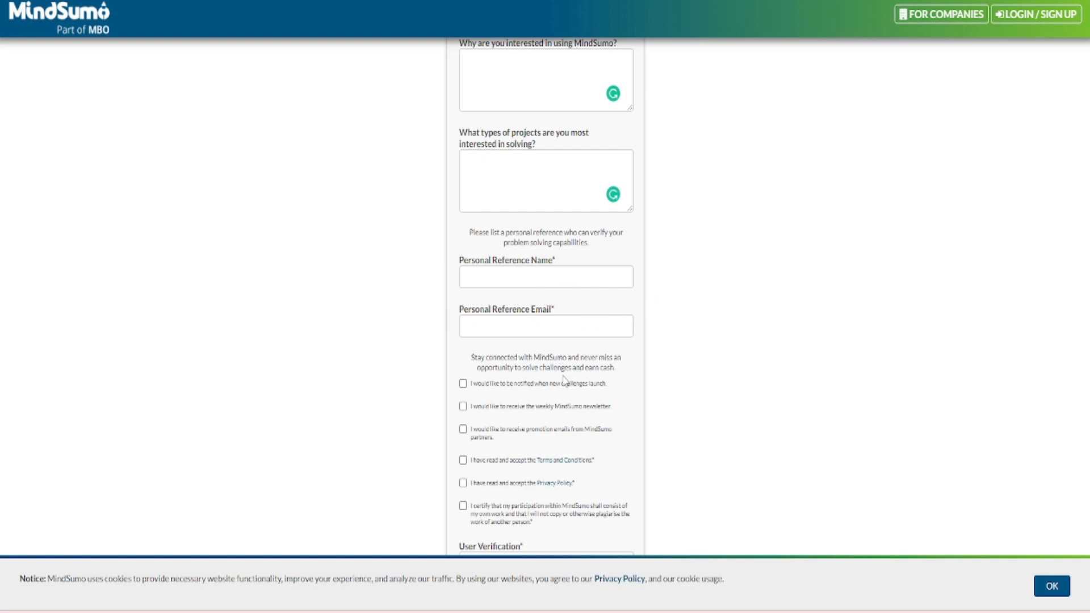
scroll("down", 3)
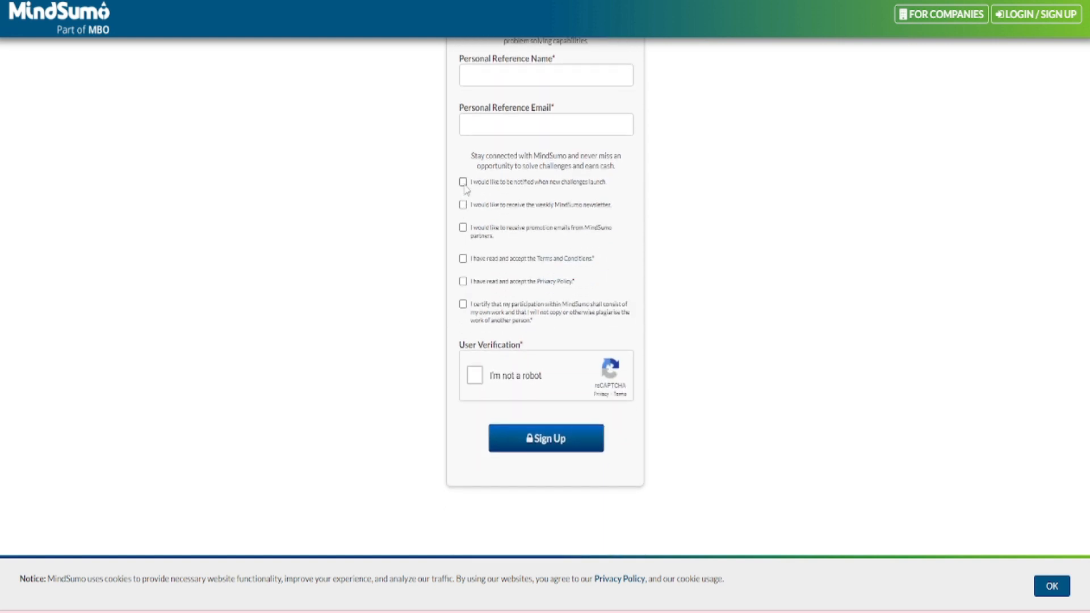
mouse_move(473, 400)
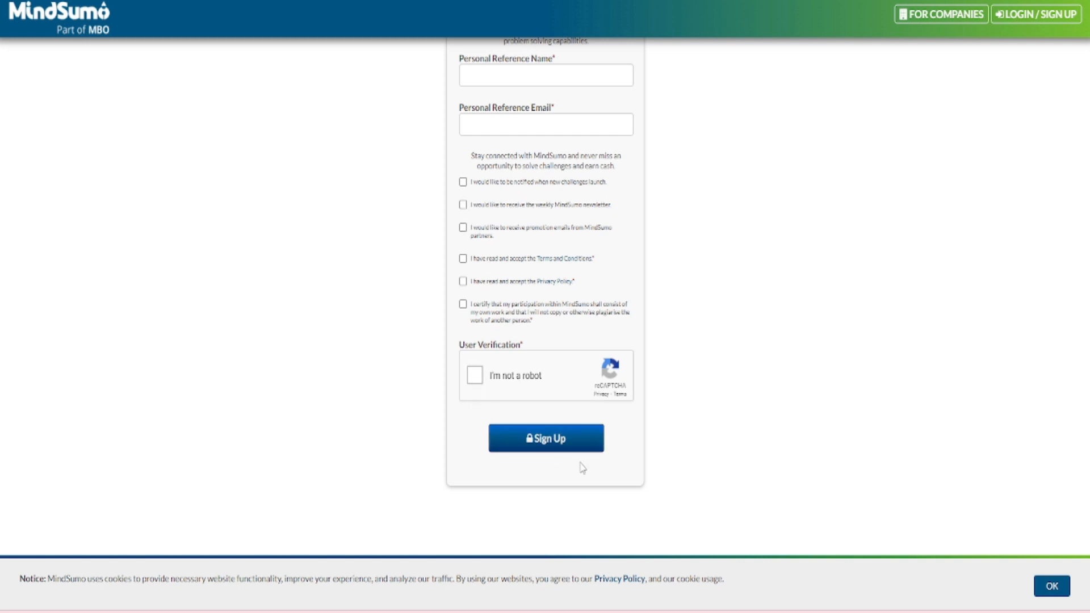
mouse_move(702, 442)
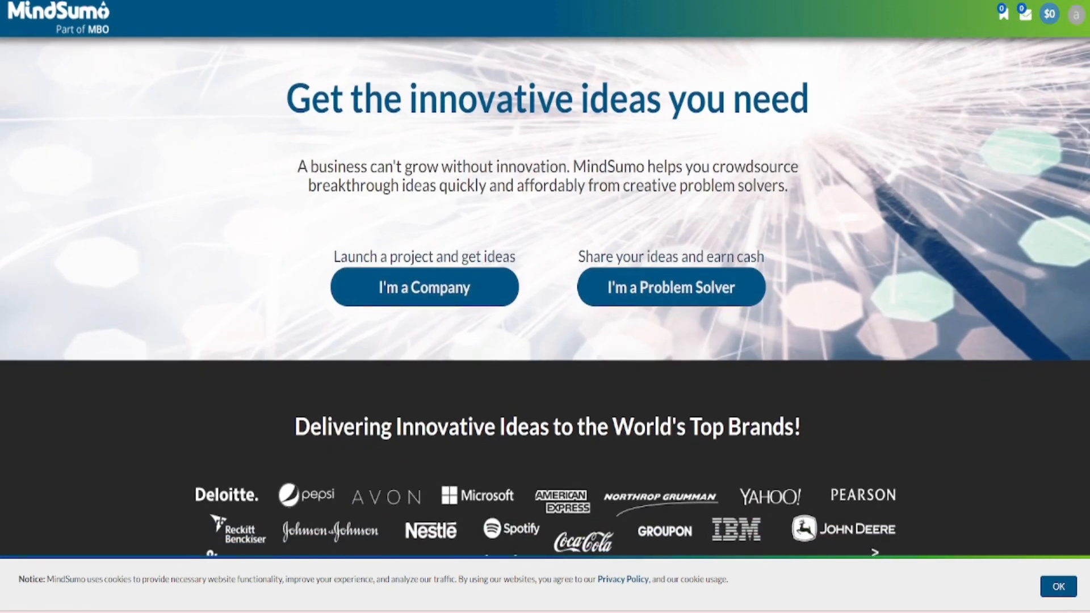
scroll("down", 3)
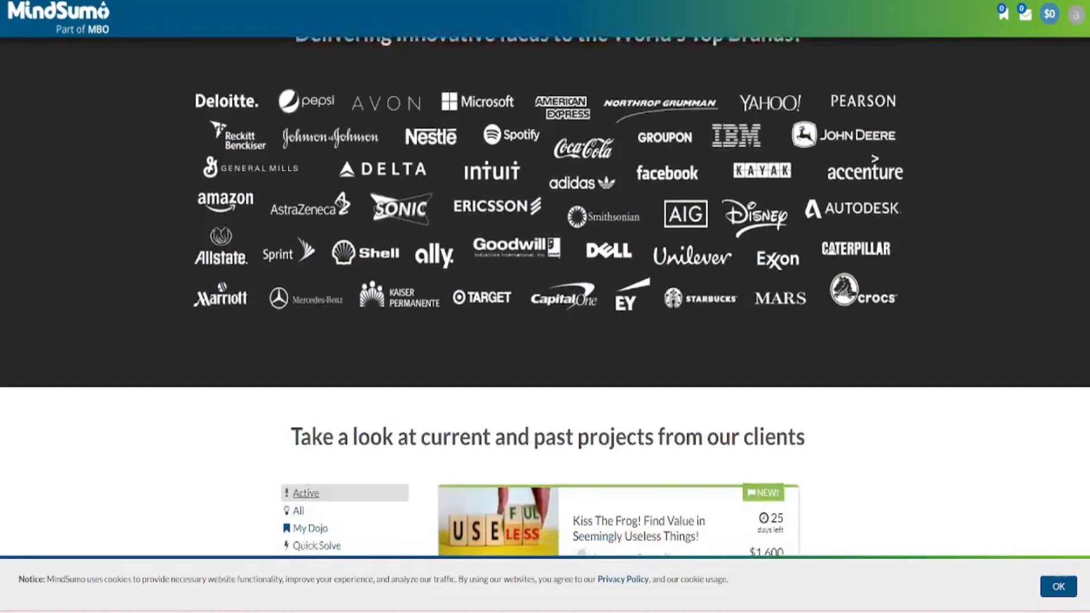
scroll("down", 3)
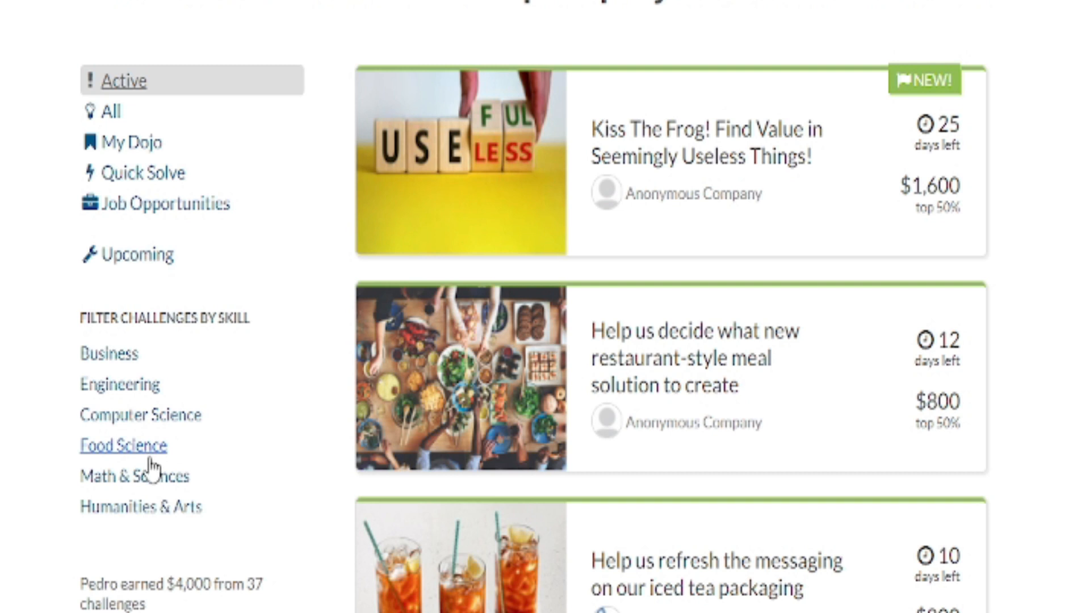
mouse_move(140, 505)
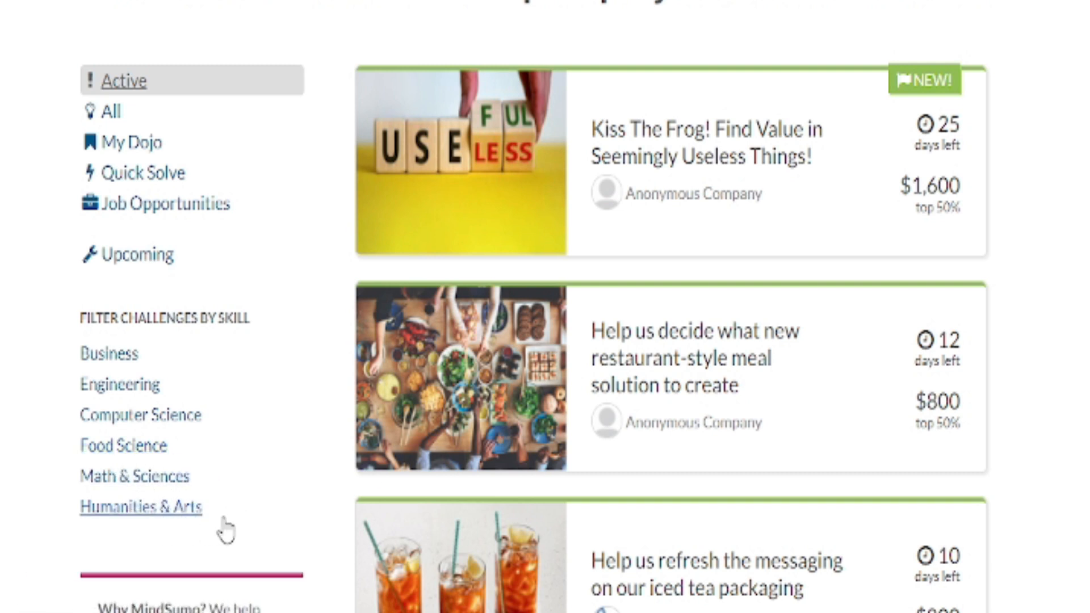
mouse_move(139, 254)
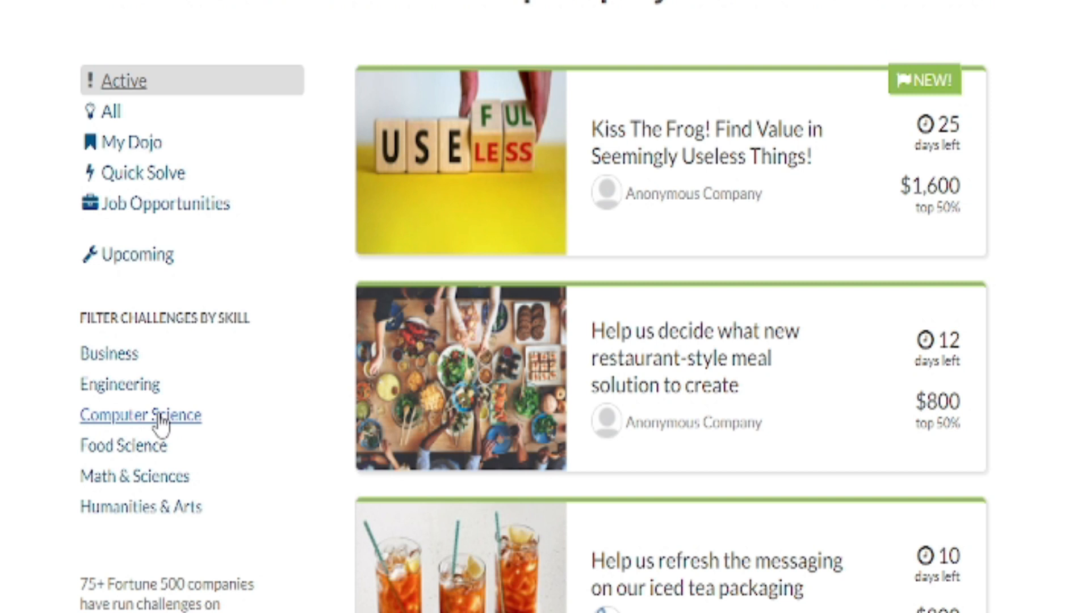
Filter challenges to Computer Science and open Campus Analytics Challenge 2021
left_click(139, 414)
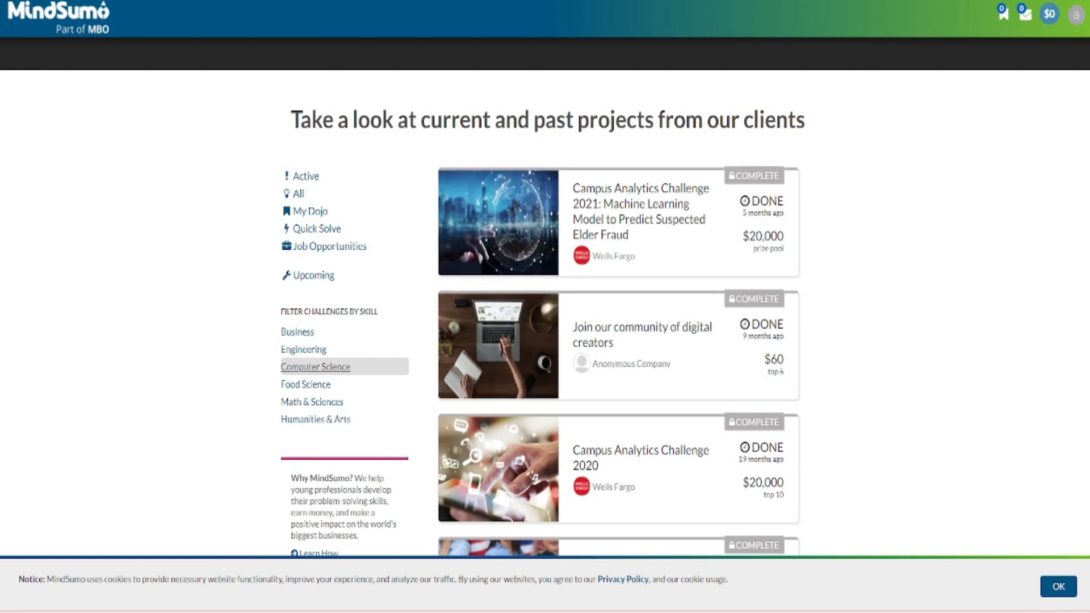
scroll("down", 3)
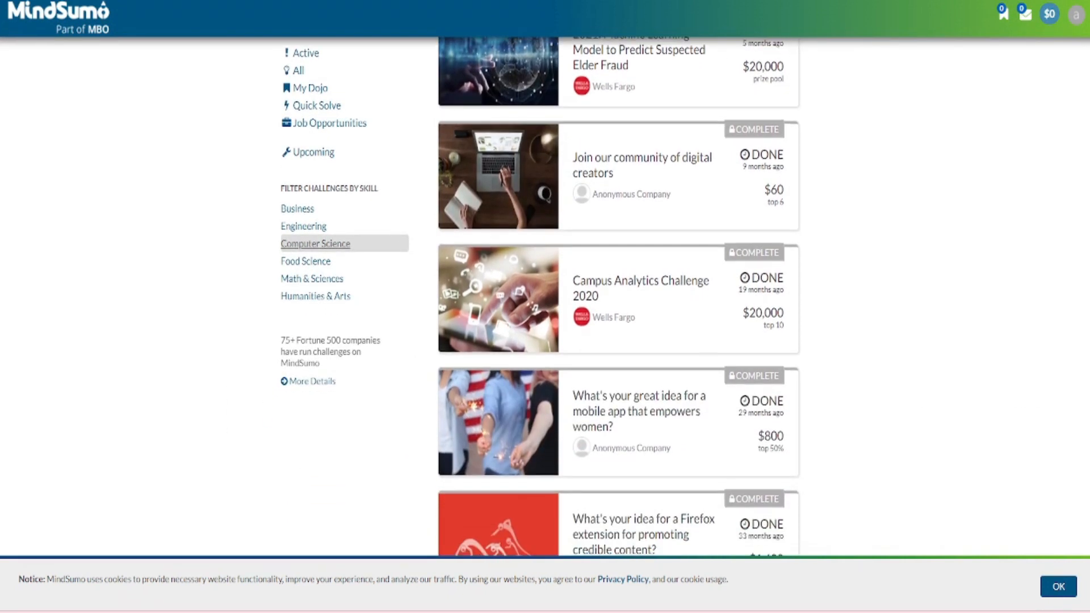
scroll("down", 3)
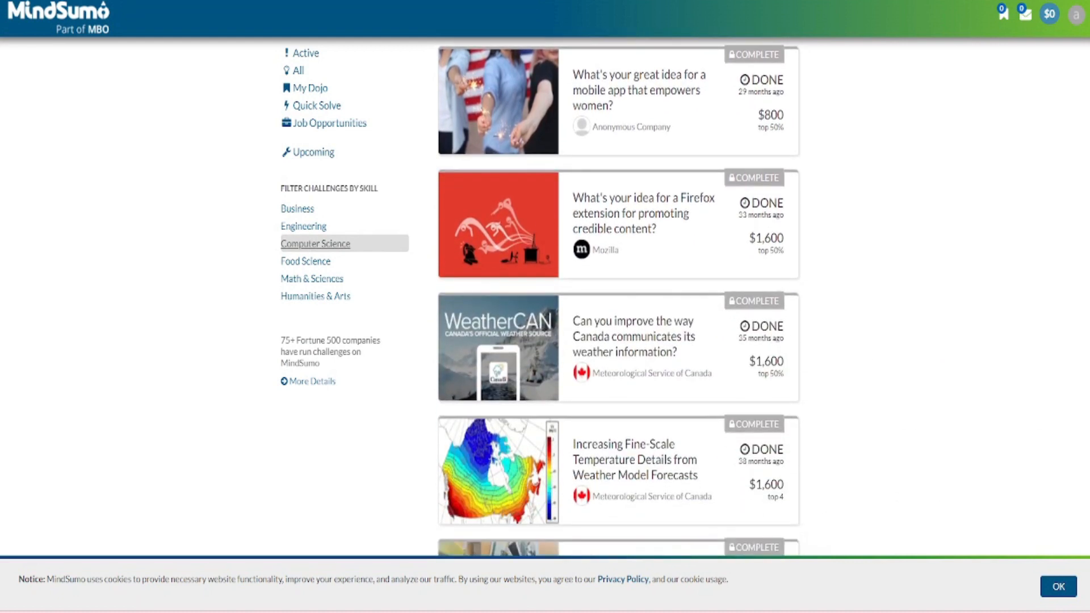
scroll("down", 3)
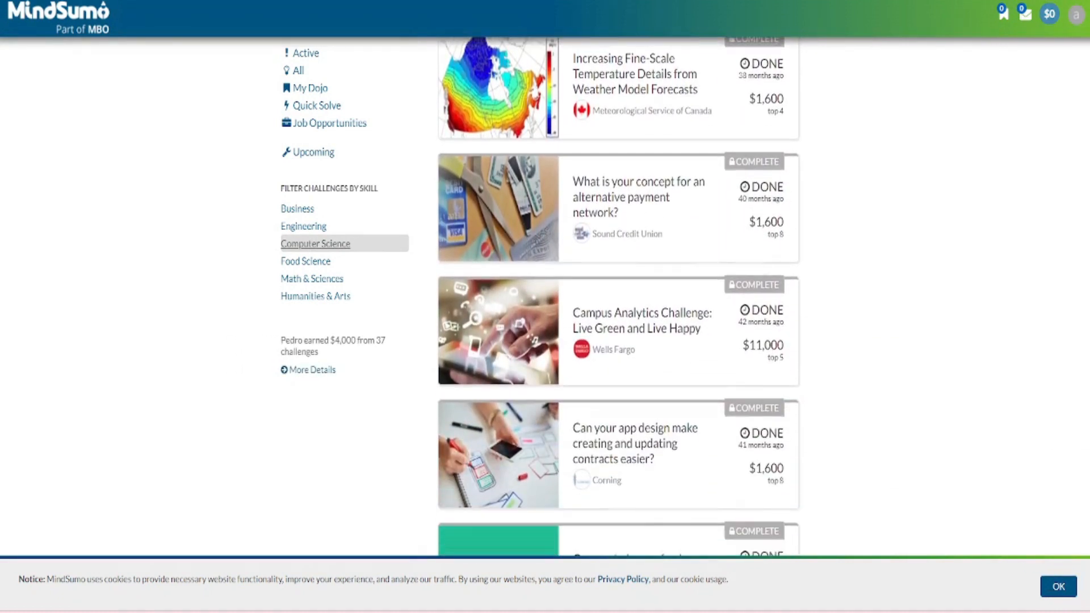
scroll("down", 3)
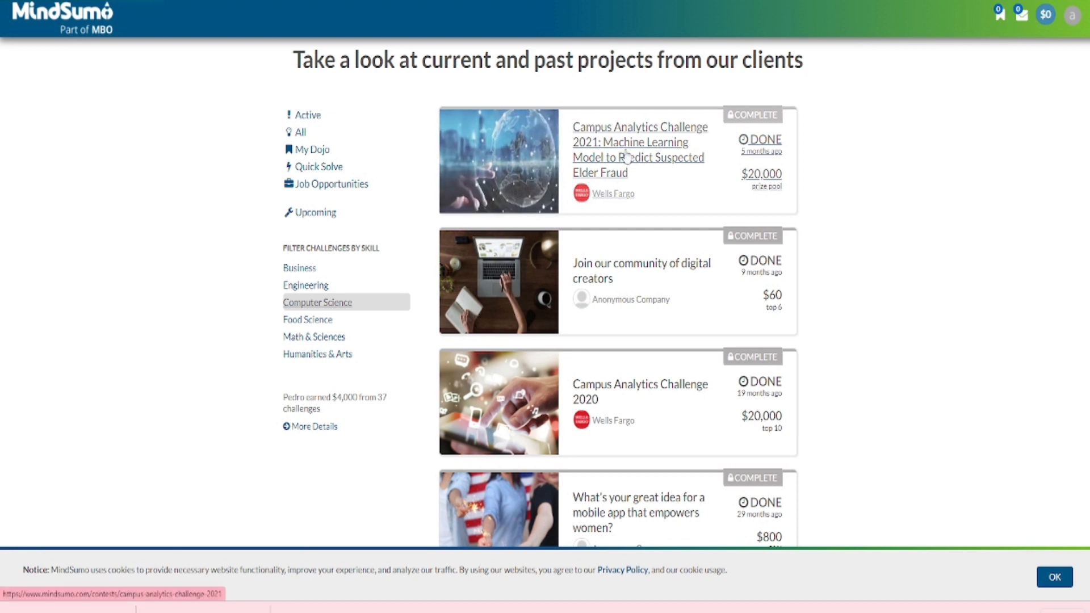
left_click(631, 149)
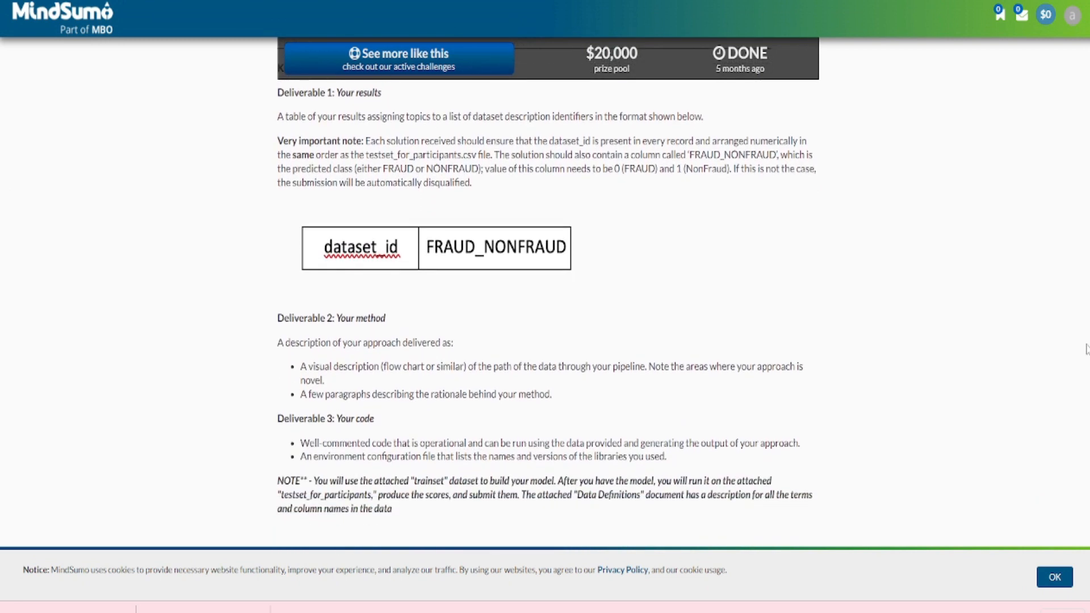
Scroll through the challenge's Deliverables section
scroll("down", 3)
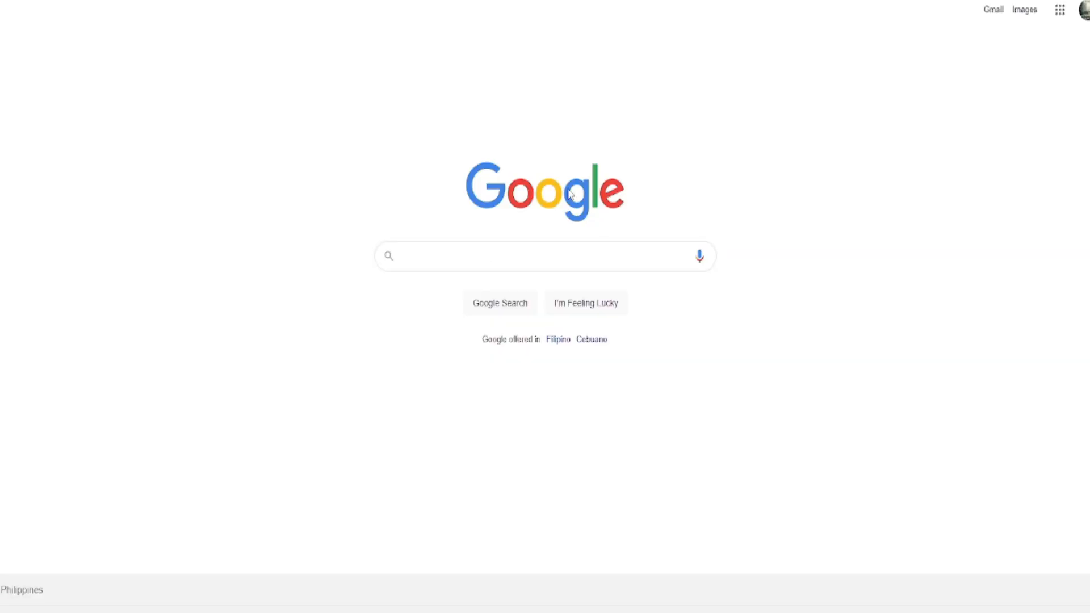
Search Google for 'GOOGLE DOCS' and open the docs.google.com result
type("G")
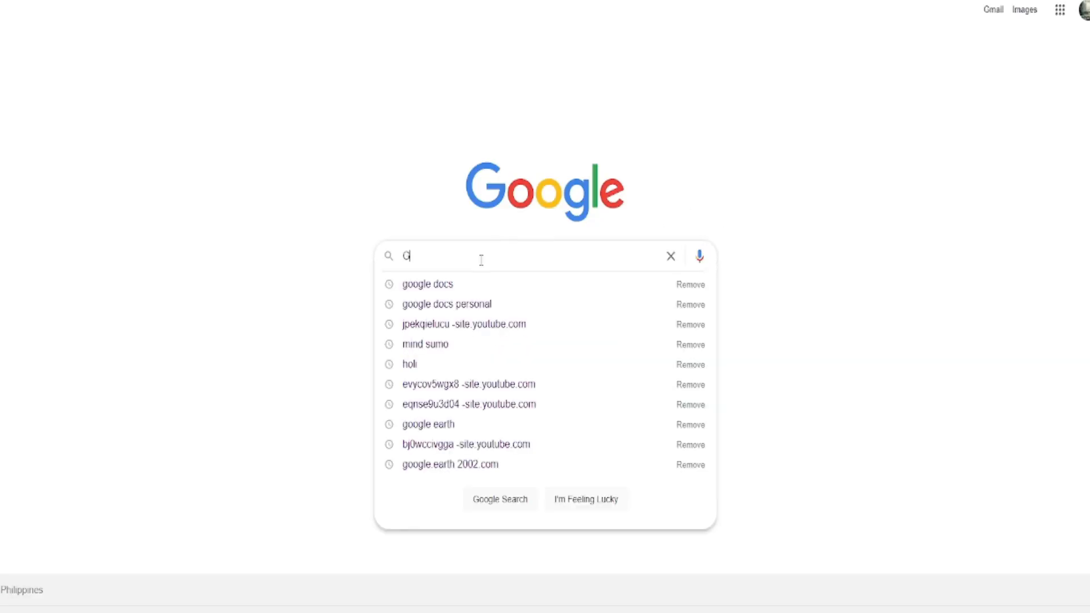
type("OOGLE DOCS")
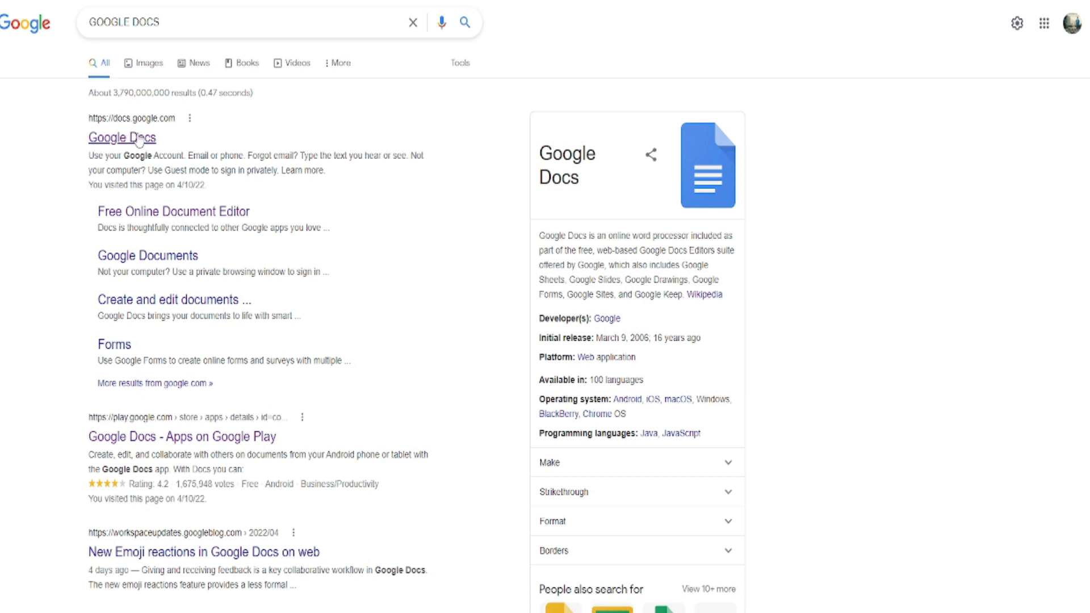
mouse_move(91, 196)
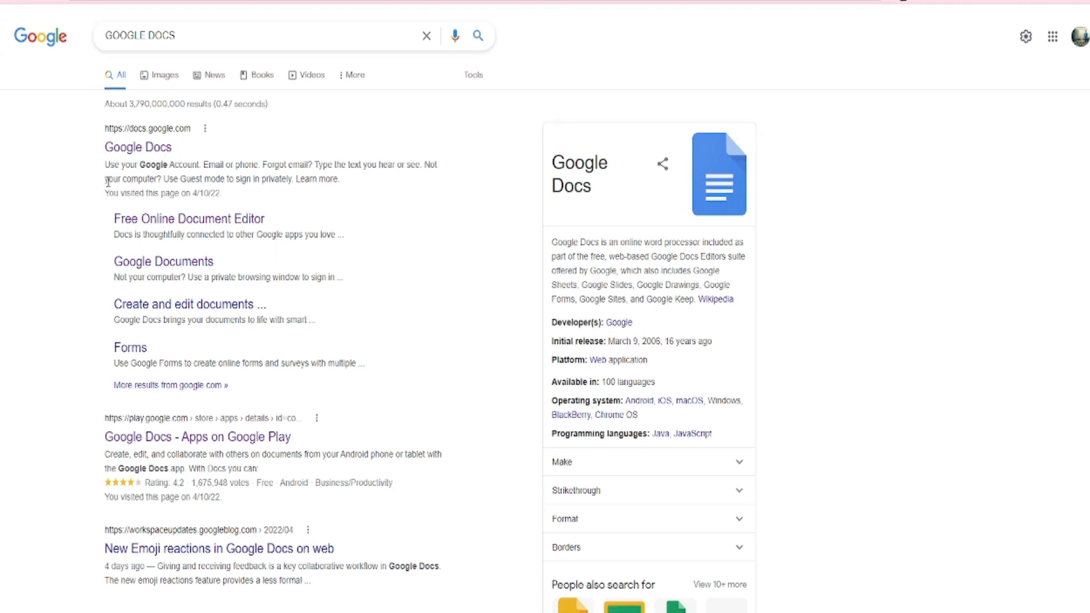
mouse_move(318, 176)
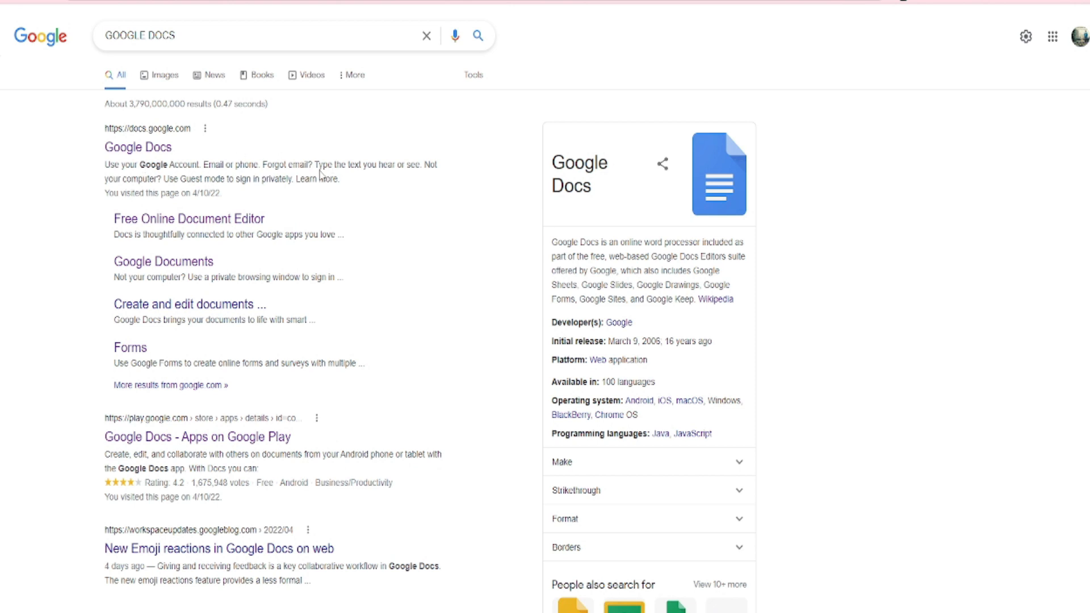
left_click(137, 146)
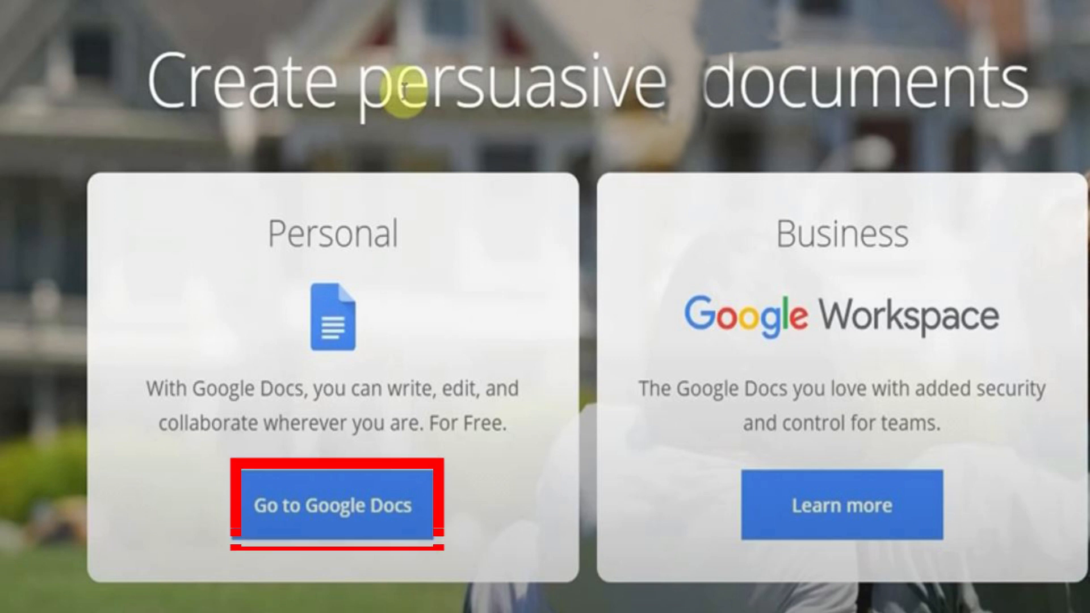
Go to the Google Docs home and create a Blank document
left_click(332, 504)
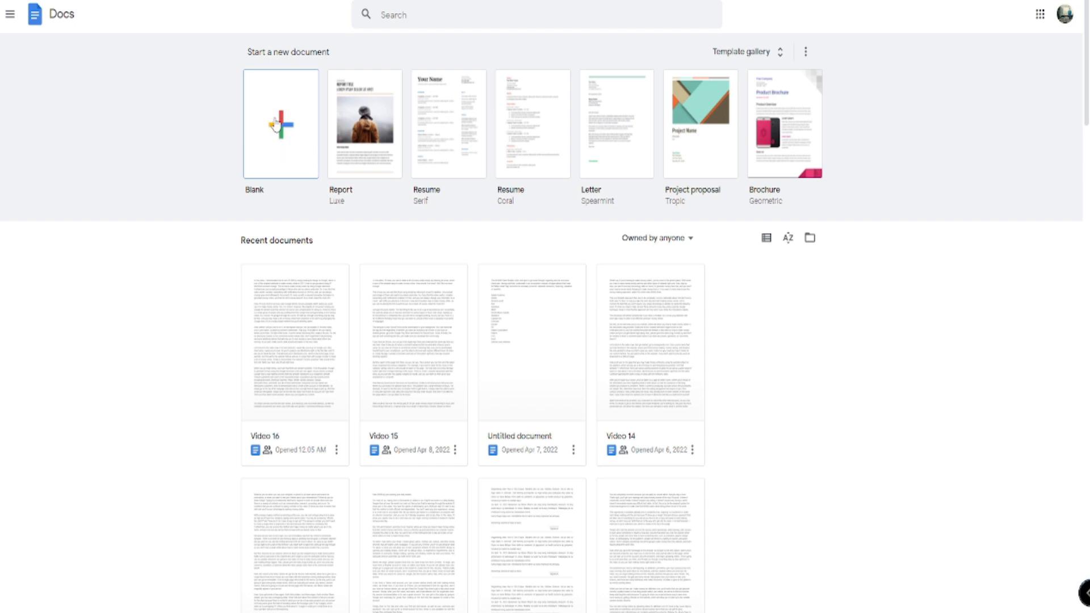
left_click(280, 123)
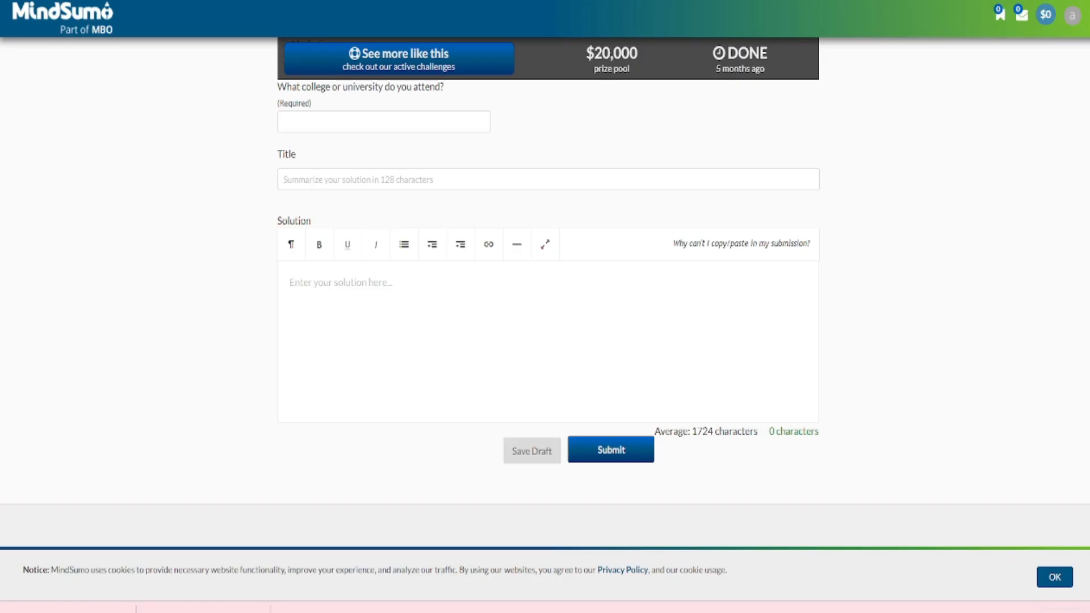
Open the Bayer challenge 'How can AI technology help us write right?' and select its title
scroll("down", 3)
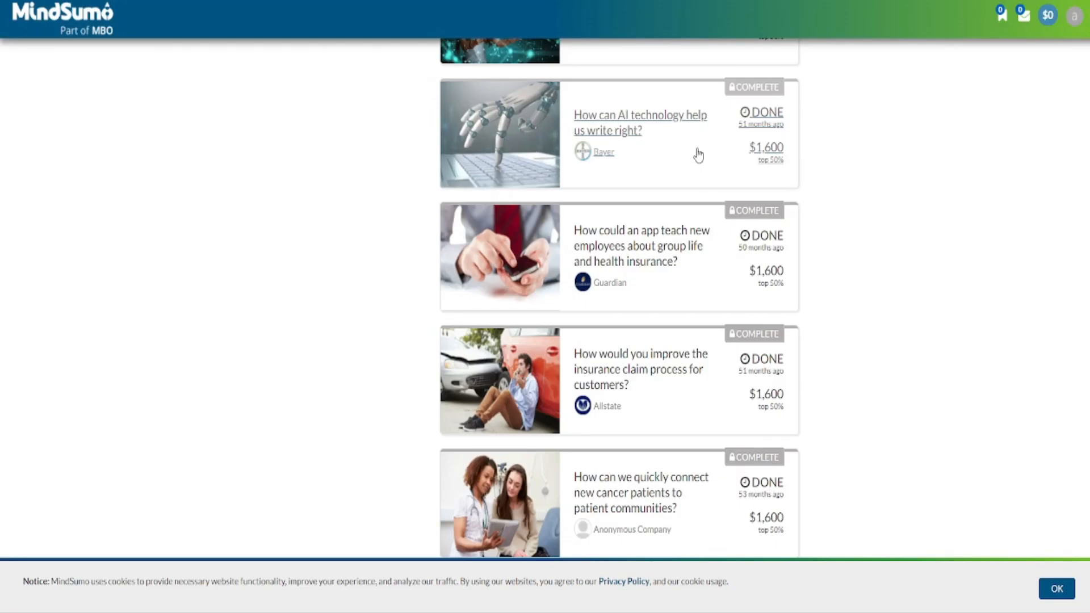
left_click(639, 123)
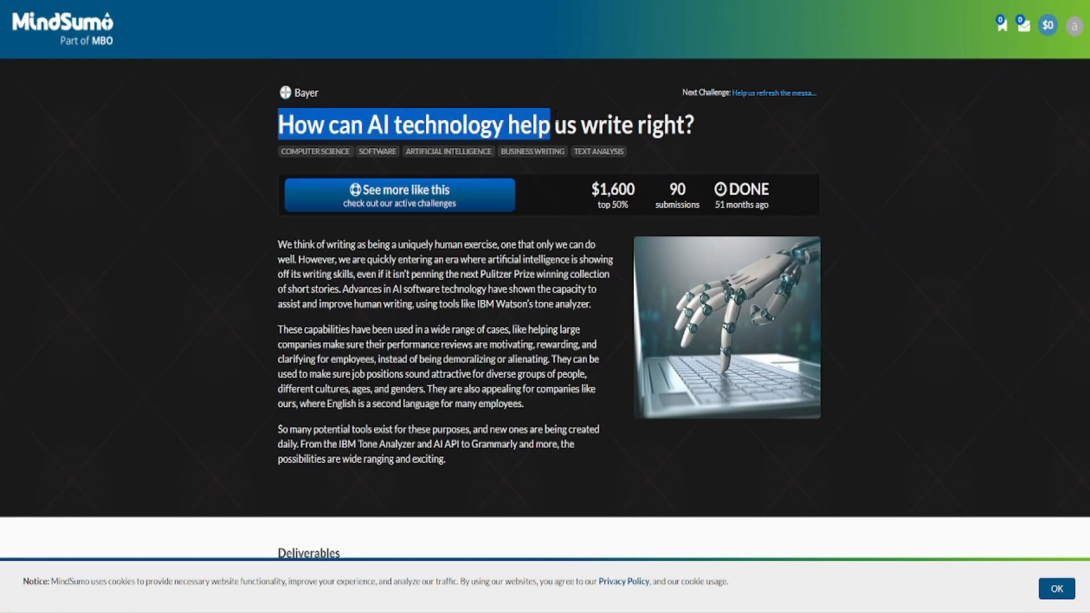
left_click_drag(548, 125, 684, 124)
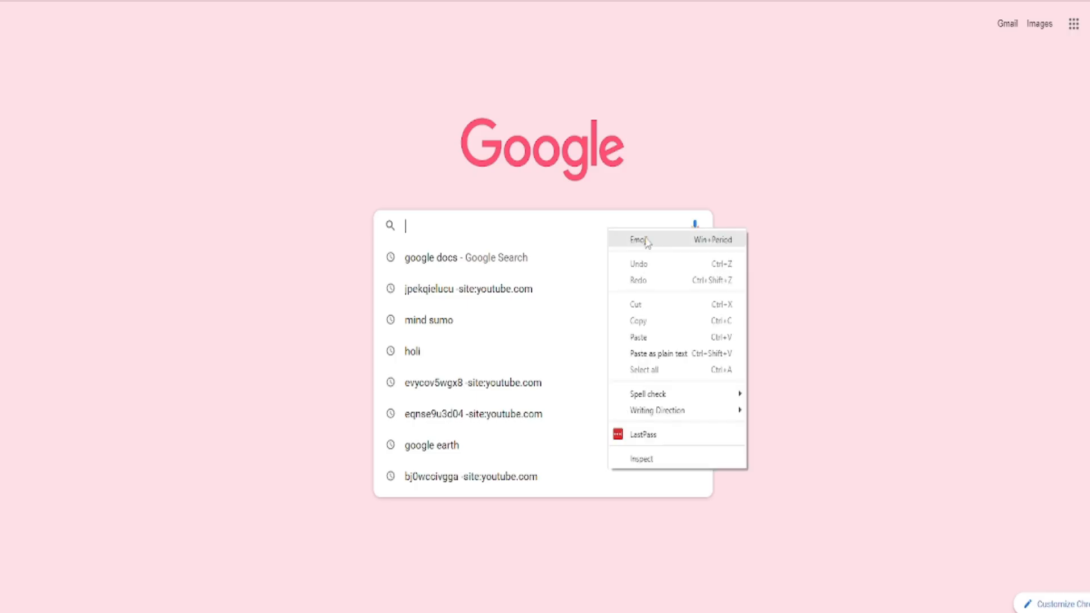
Google 'How can AI technology help us write right?' and open the Quora result
type("How can AI technology help us write right?")
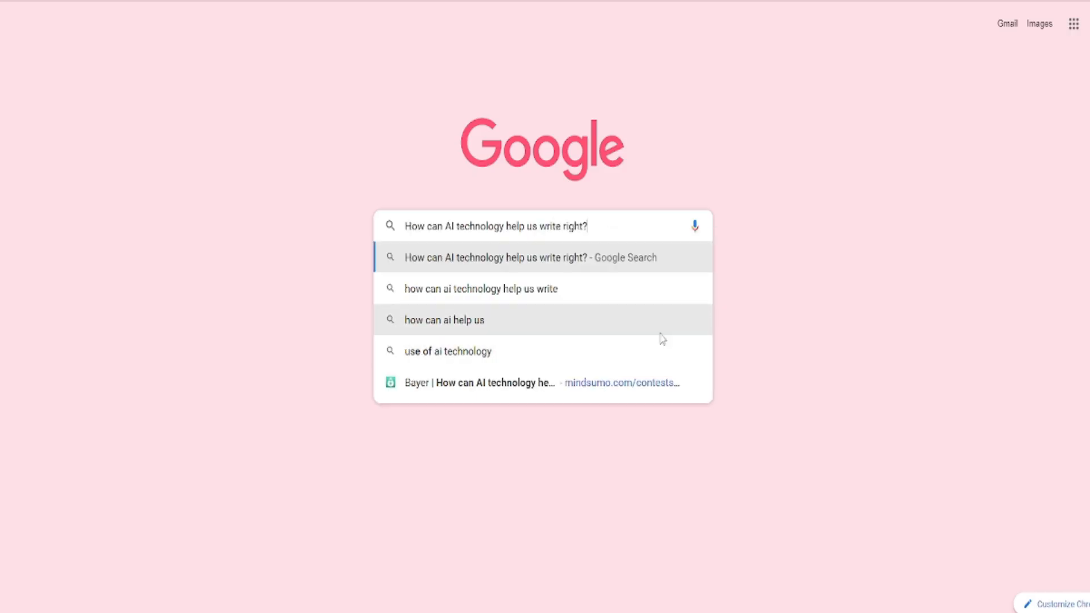
left_click(530, 256)
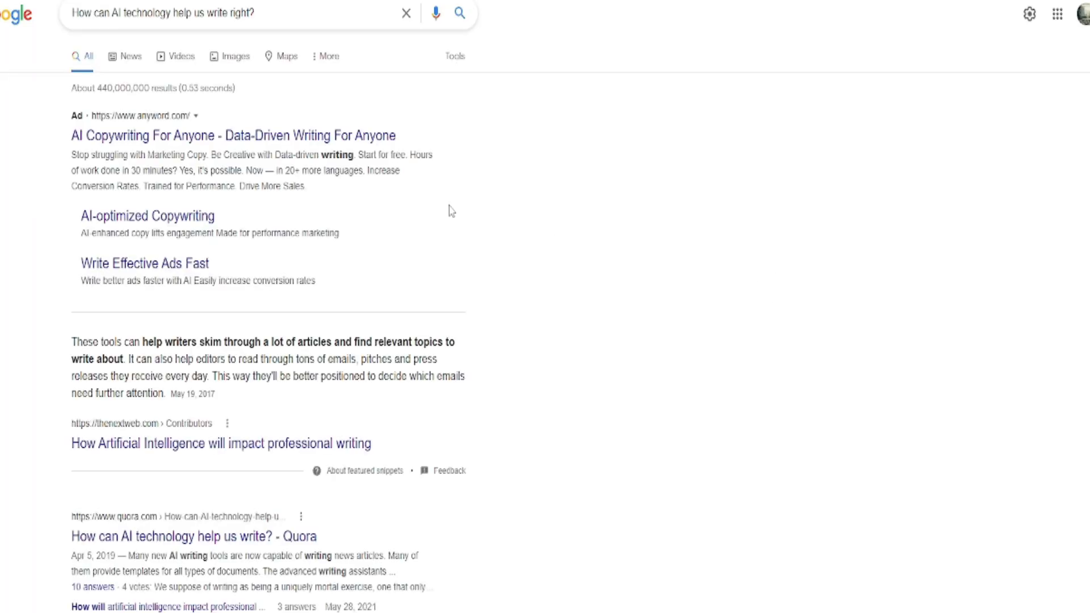
mouse_move(333, 267)
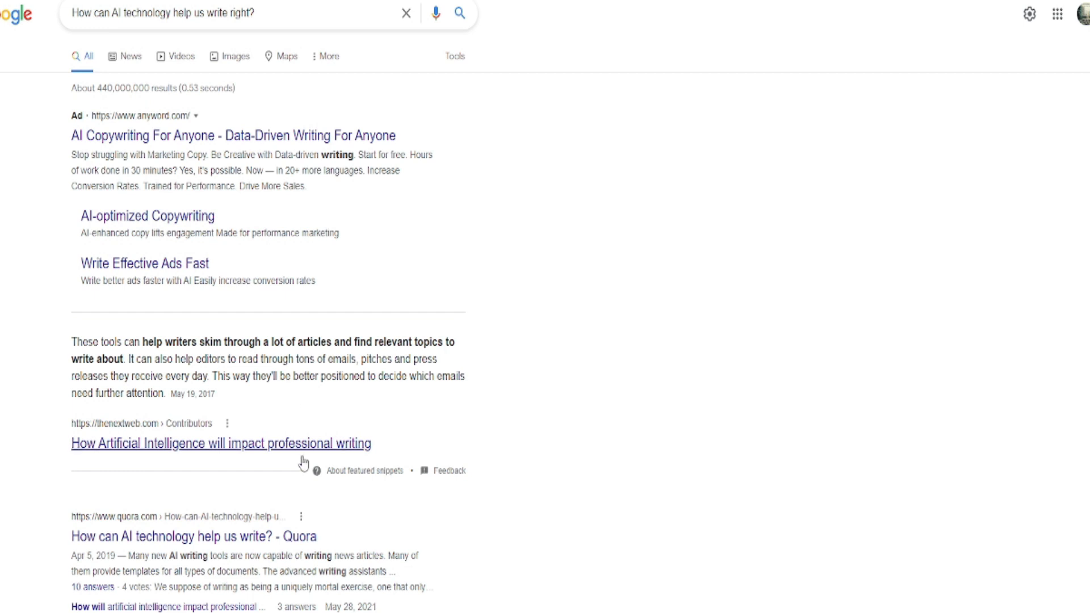
scroll("down", 3)
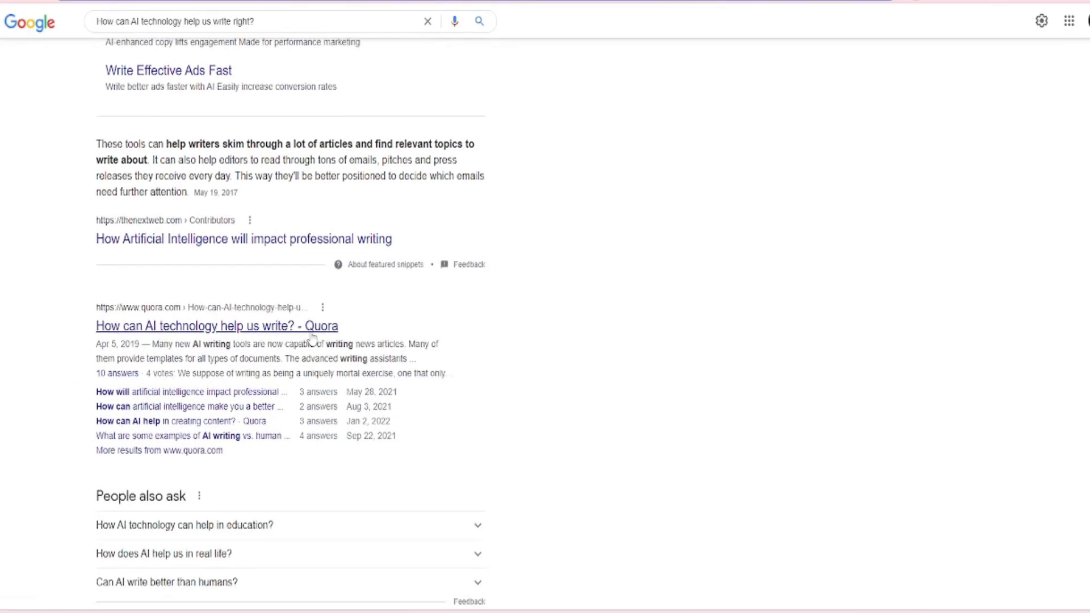
left_click(216, 325)
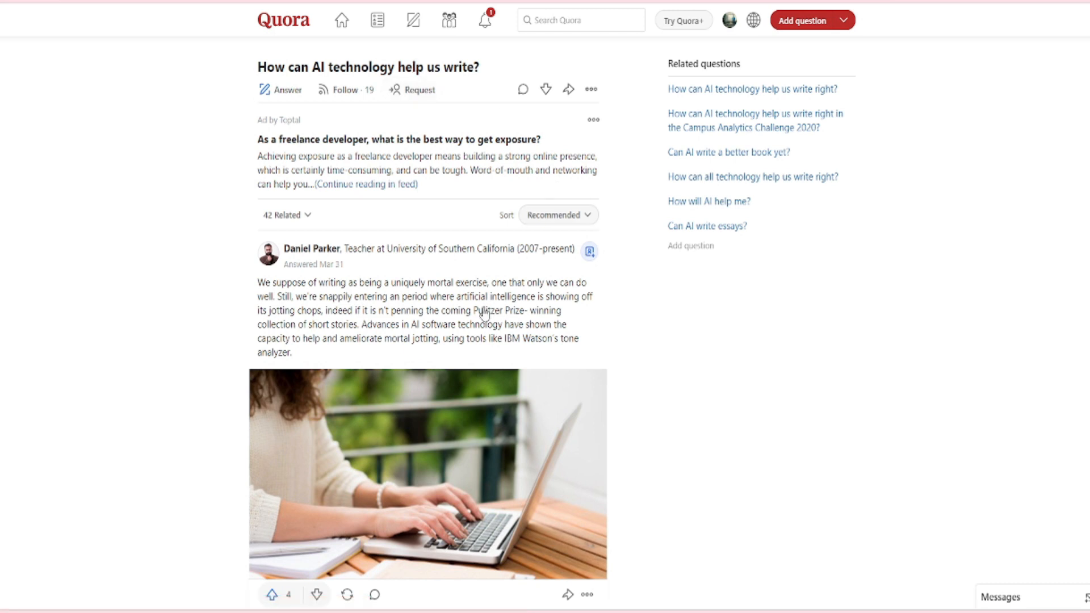
Expand the first Quora answer with '(more)' and scroll through its full text
scroll("down", 3)
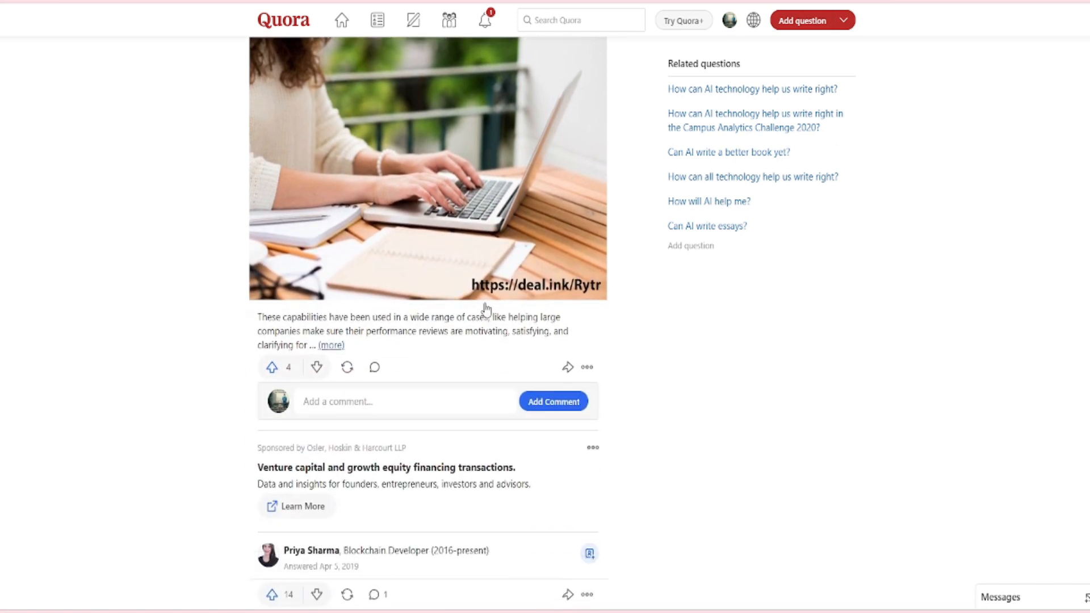
scroll("up", 3)
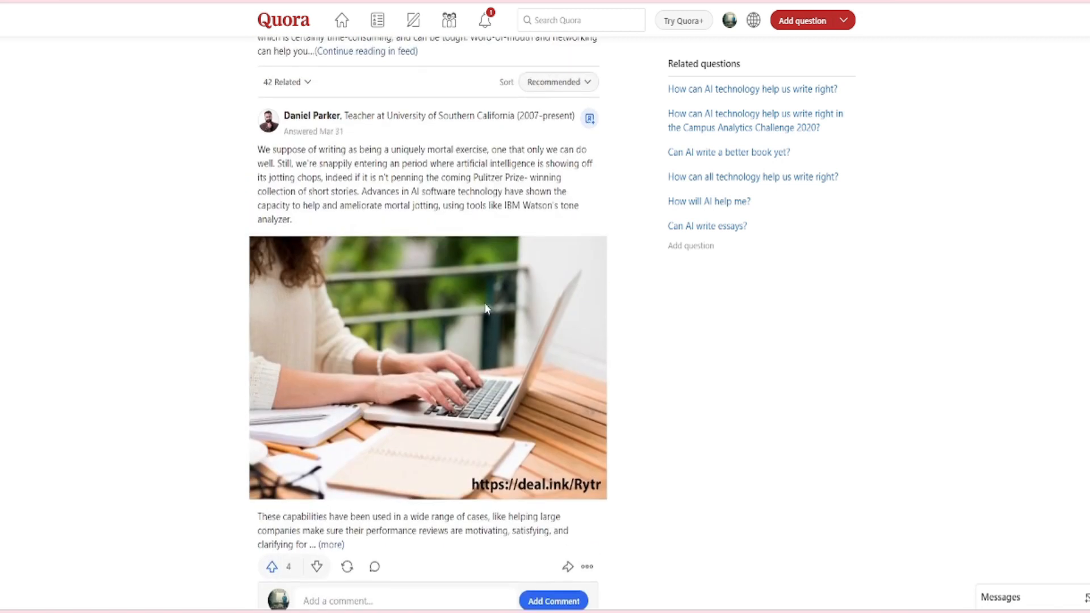
mouse_move(448, 214)
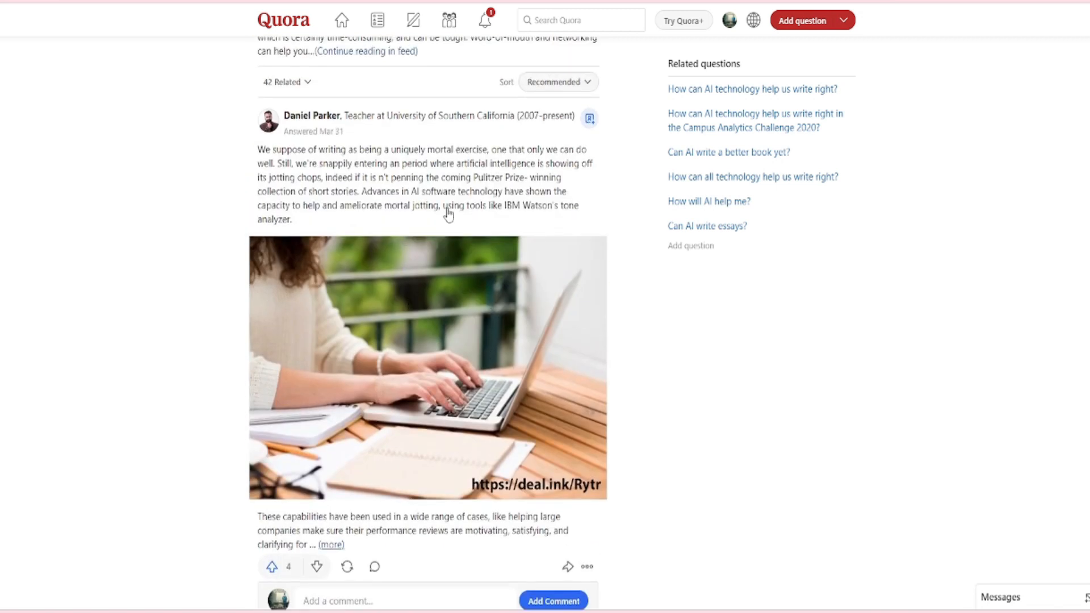
left_click(331, 545)
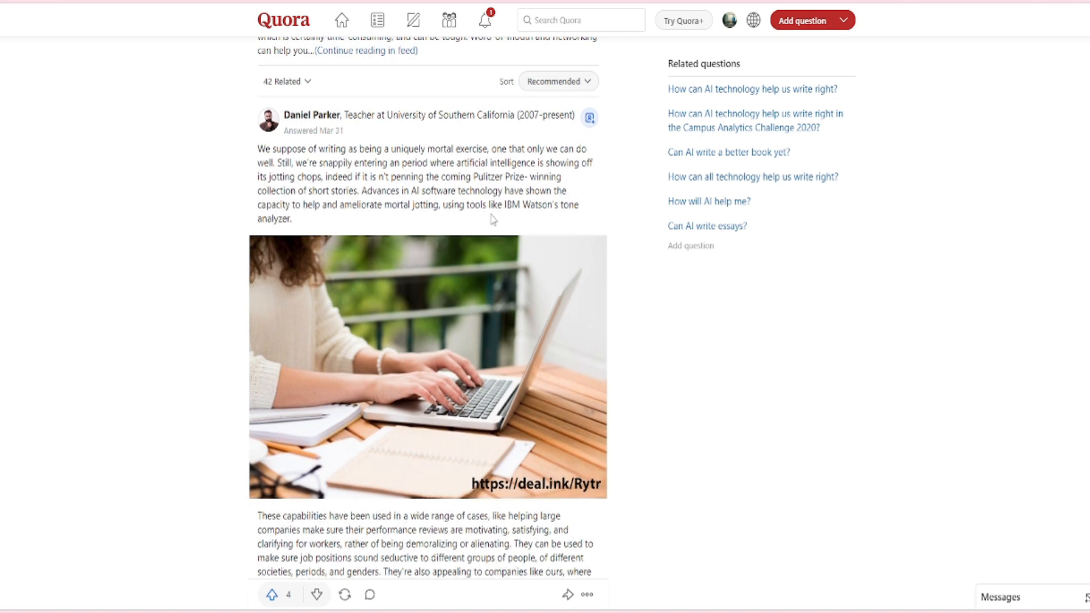
scroll("down", 3)
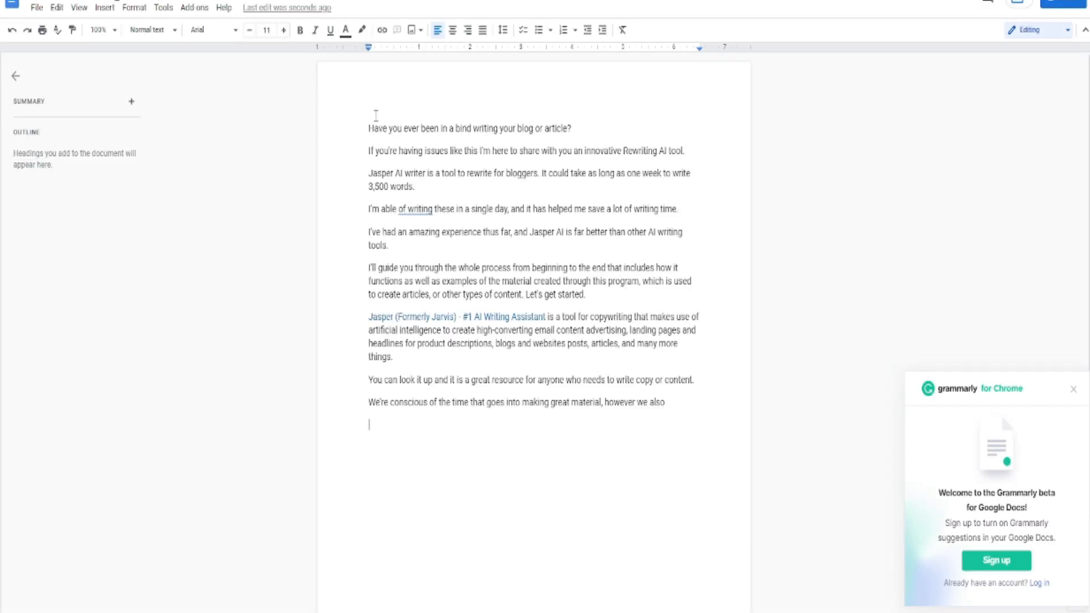
mouse_move(473, 262)
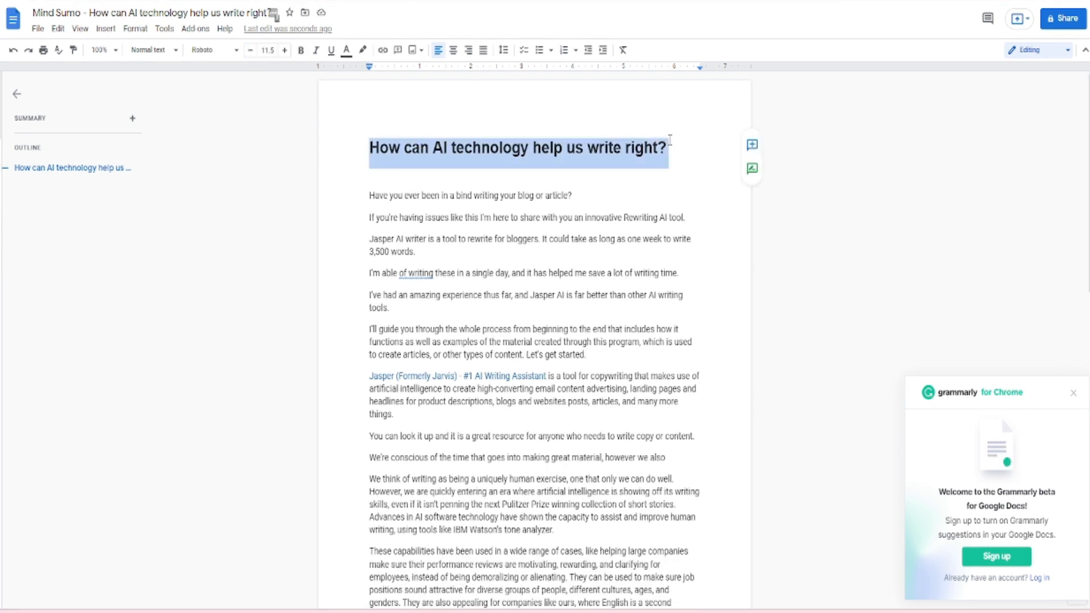
Justify the paragraphs of the 'How can AI technology help us write right?' answer
left_click(267, 49)
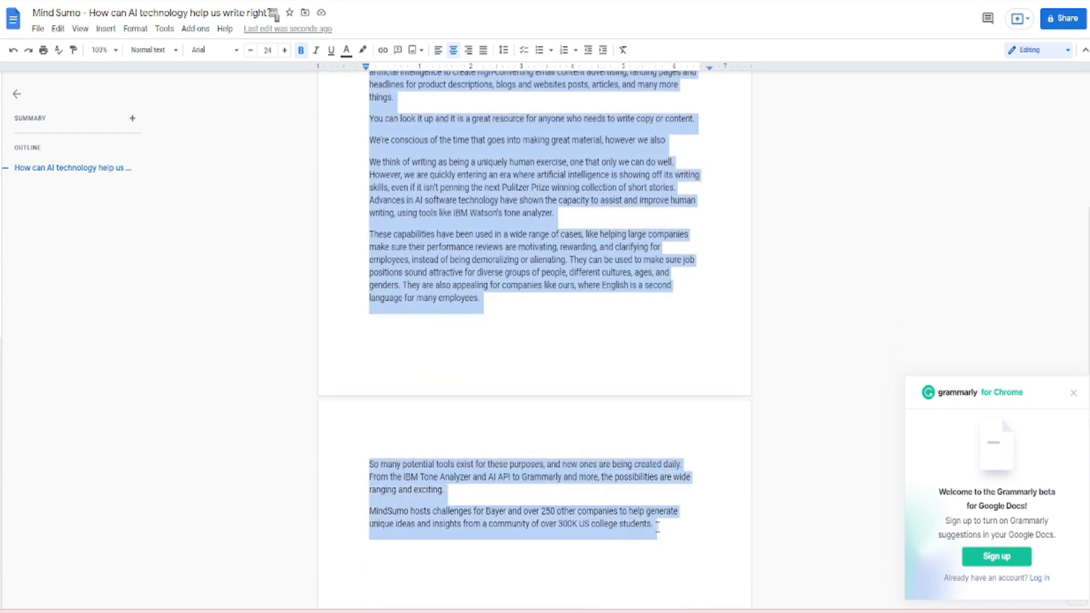
left_click(483, 49)
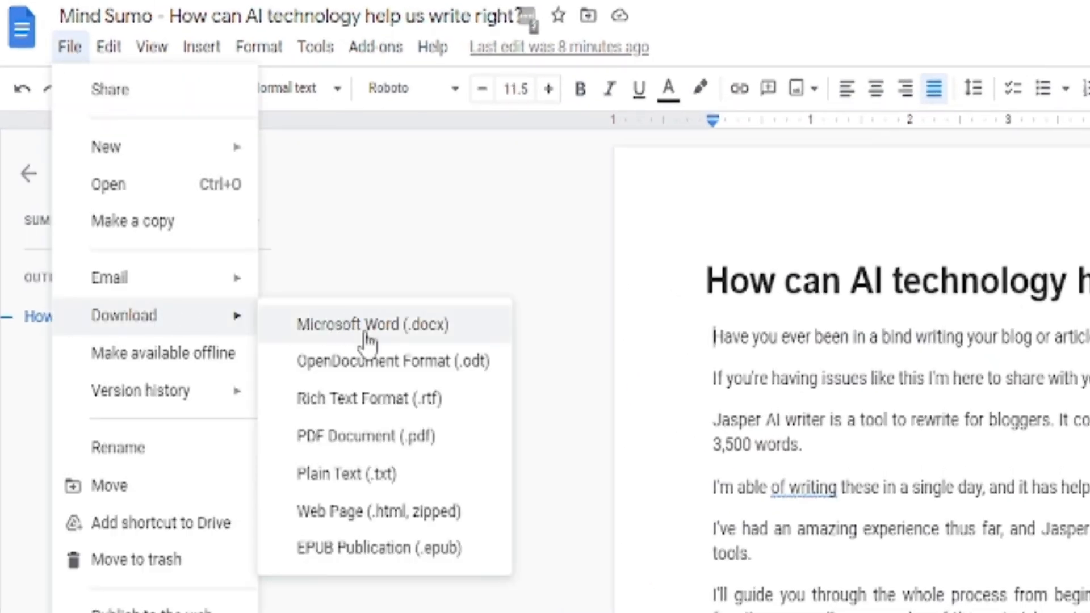
mouse_move(345, 436)
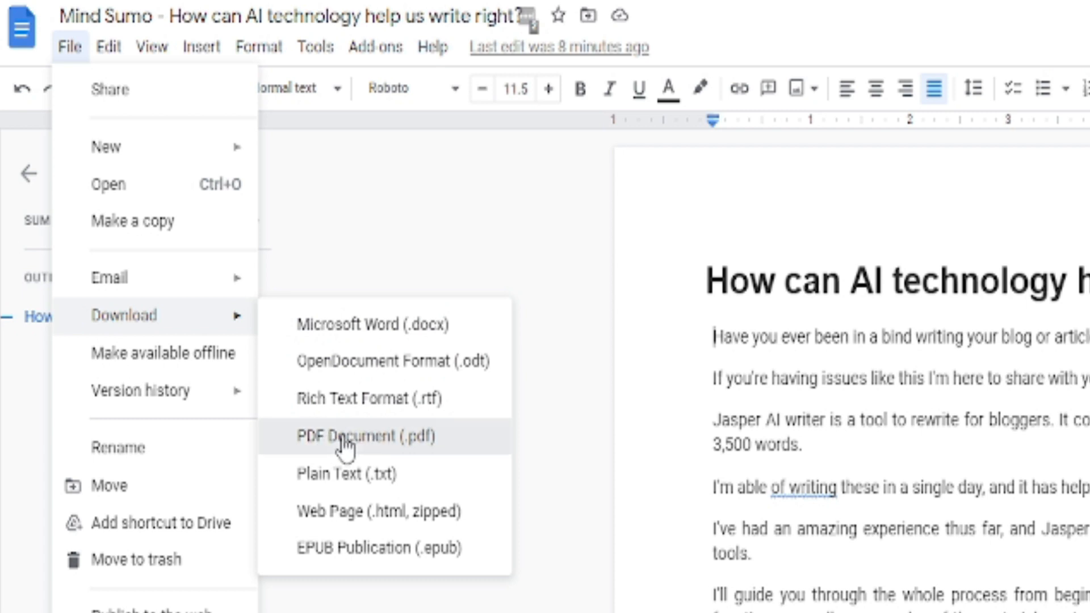
Download the answer document as a PDF and scroll through the full page
left_click(346, 436)
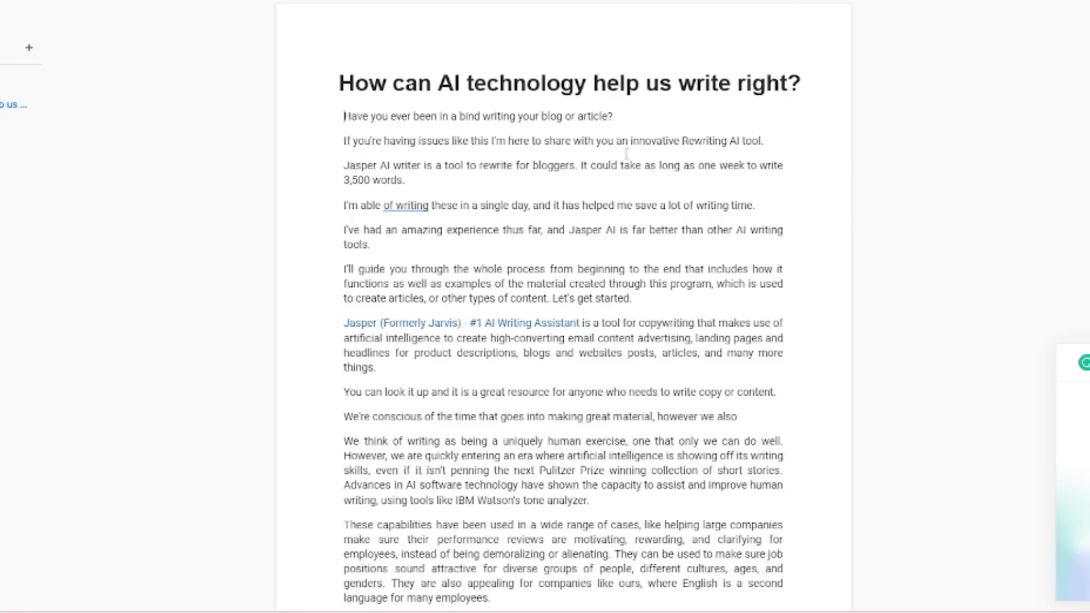
scroll("down", 3)
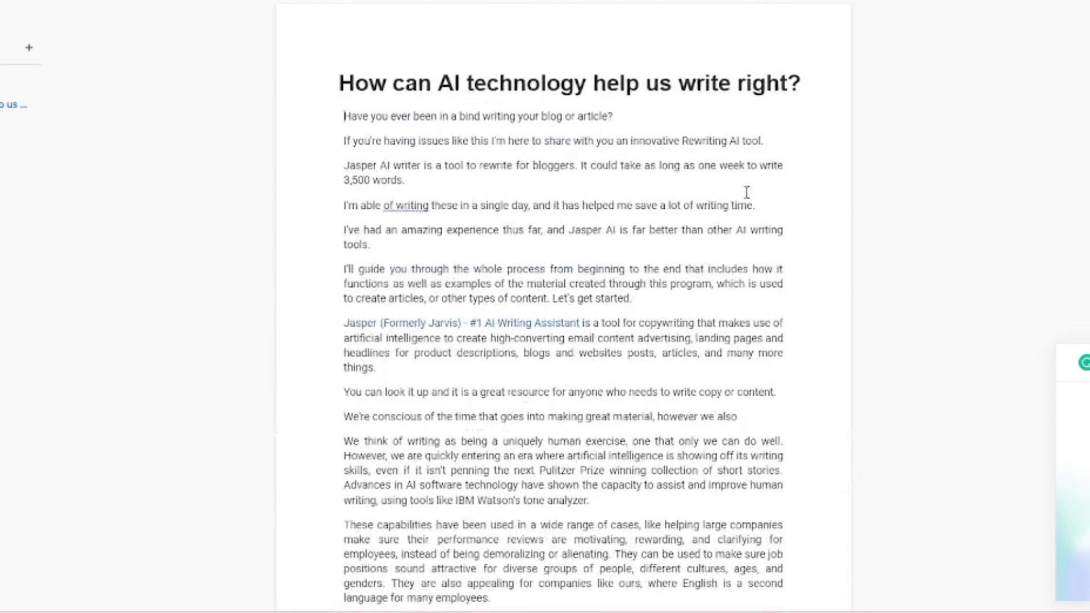
scroll("down", 3)
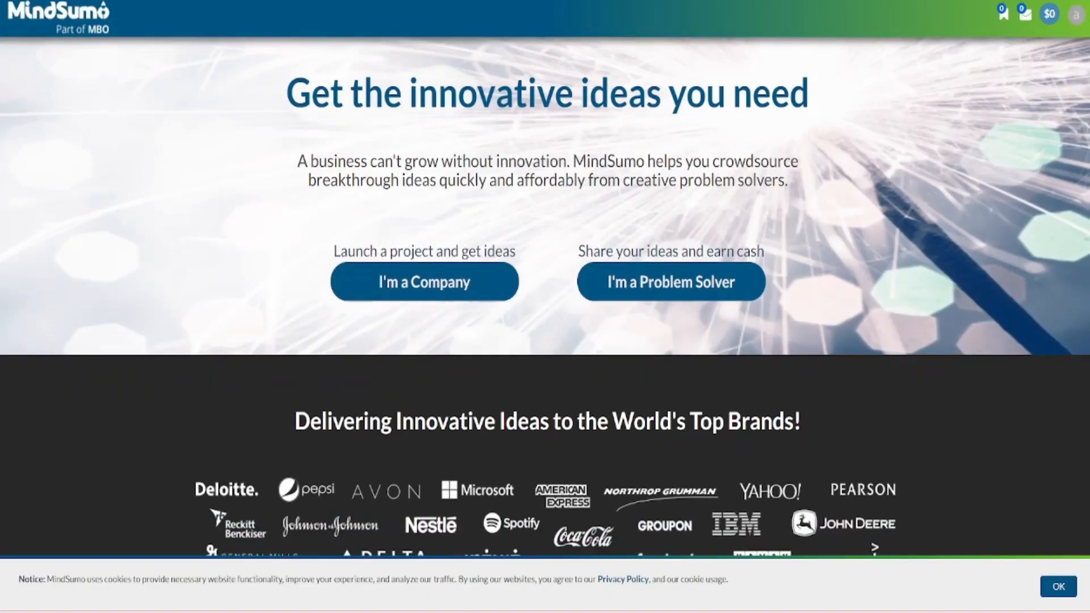
Return to the MindSumo home page tab
left_click(423, 282)
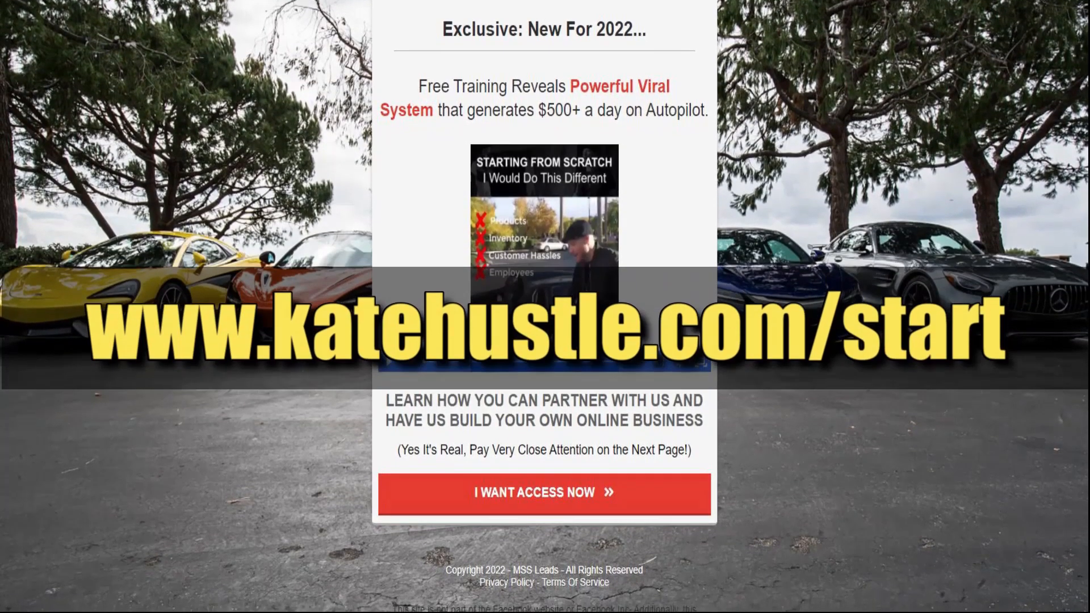
Request access to the free training via the 'I WANT ACCESS NOW' button
scroll("down", 3)
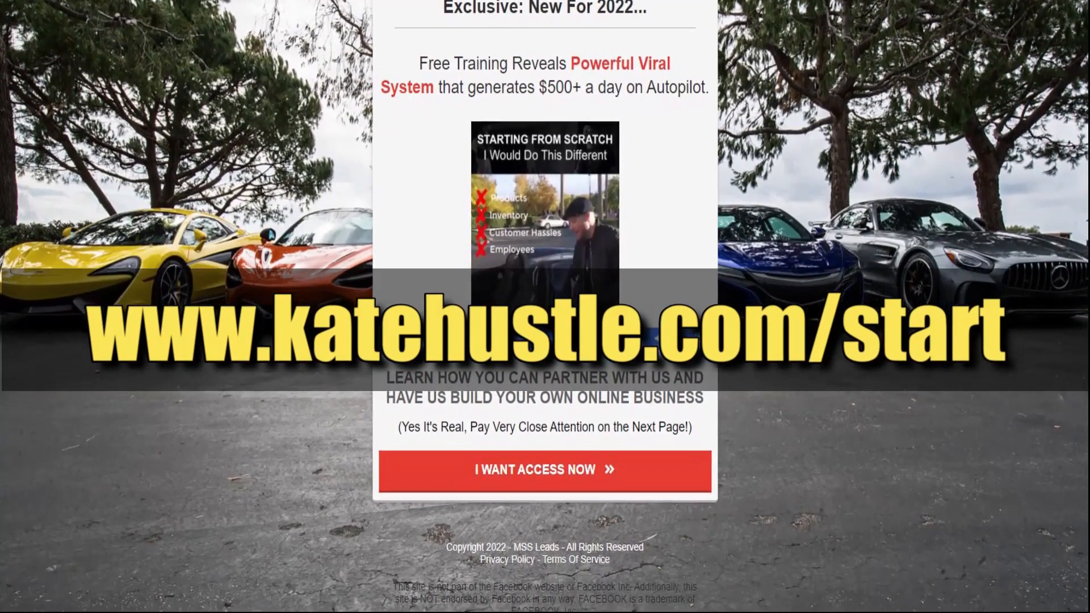
scroll("down", 3)
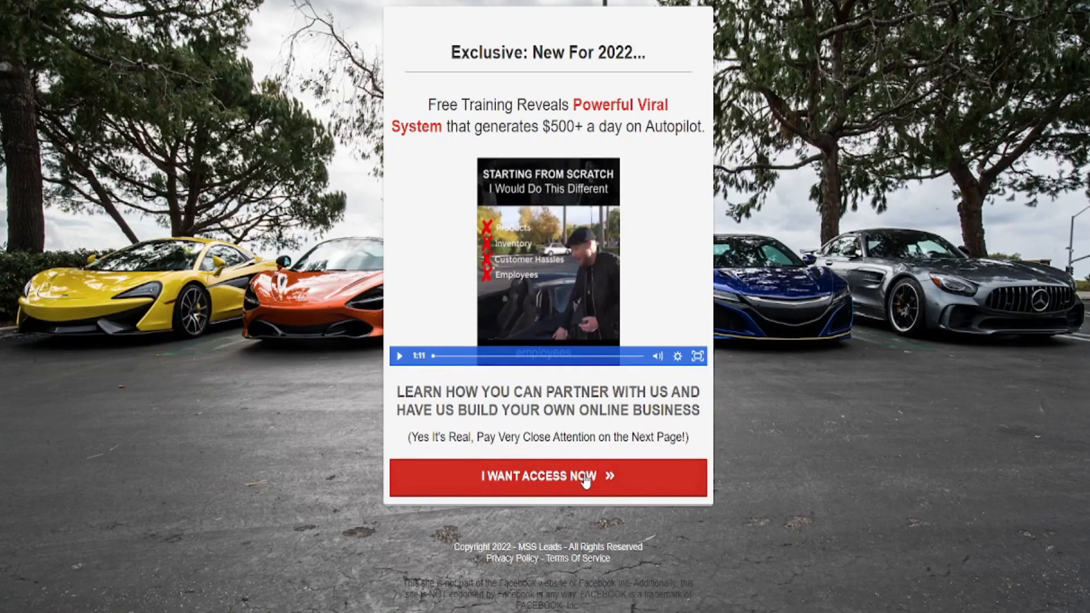
left_click(547, 477)
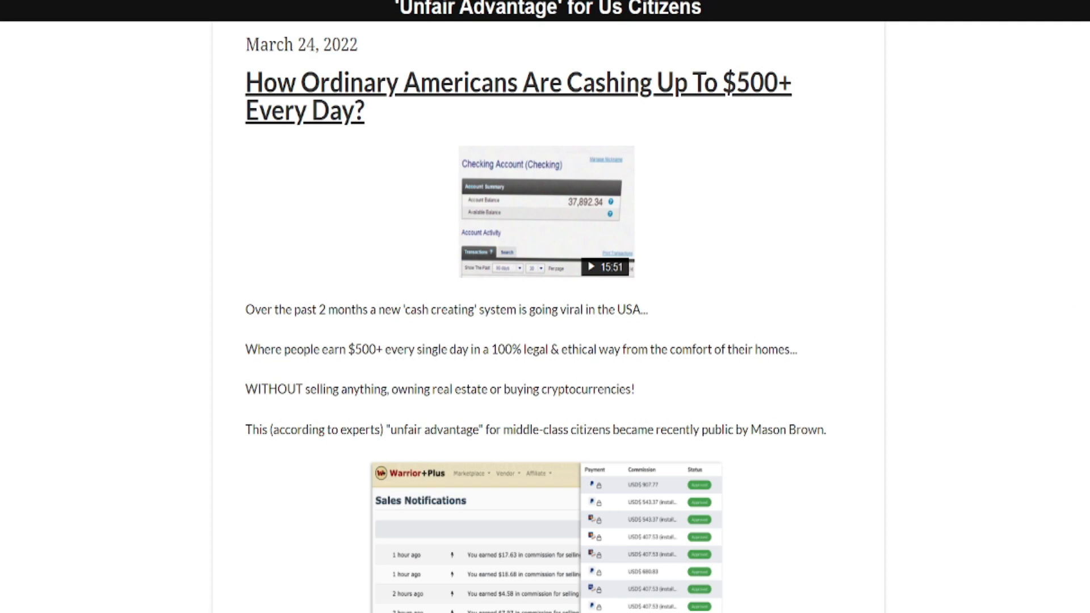
scroll("down", 3)
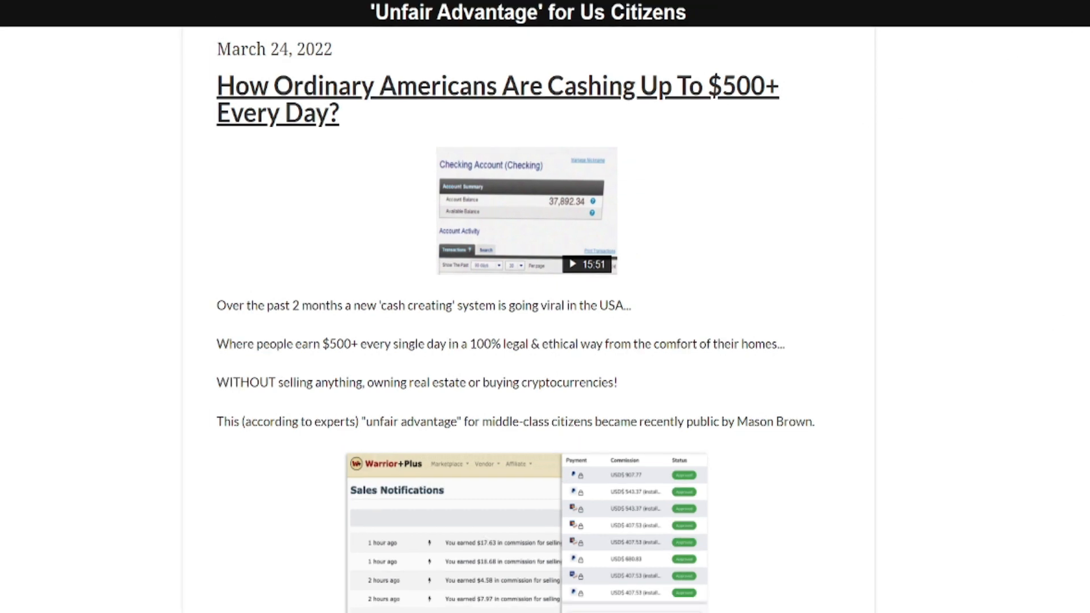
scroll("down", 3)
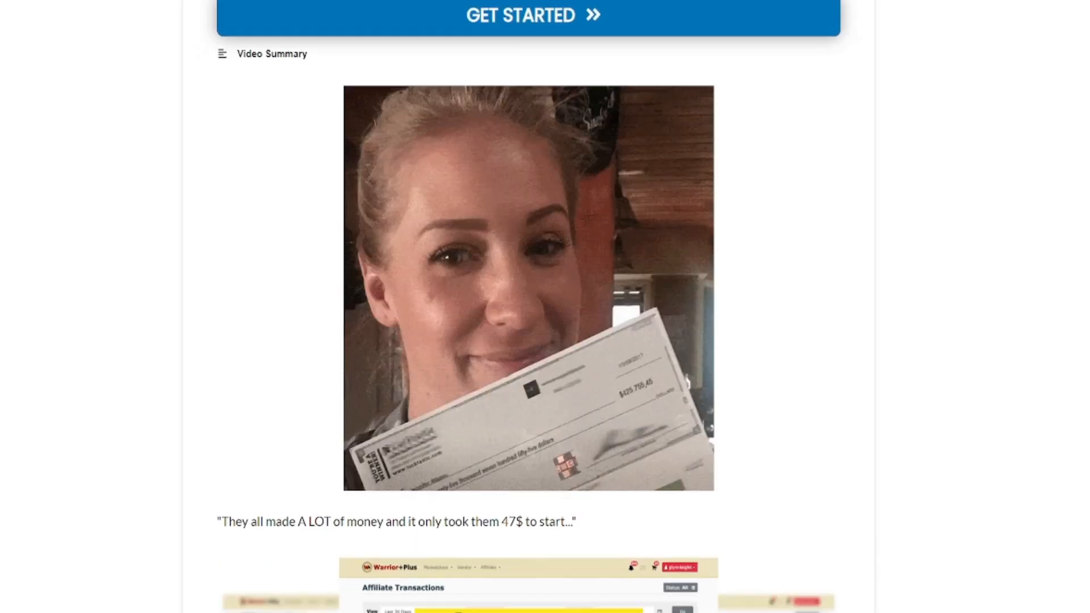
scroll("down", 3)
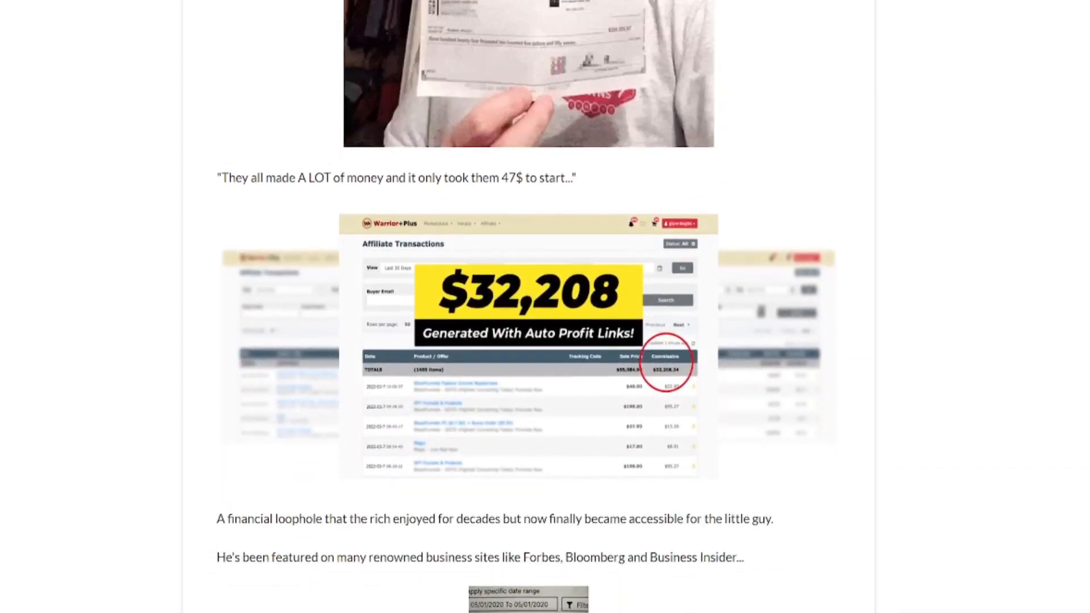
scroll("down", 3)
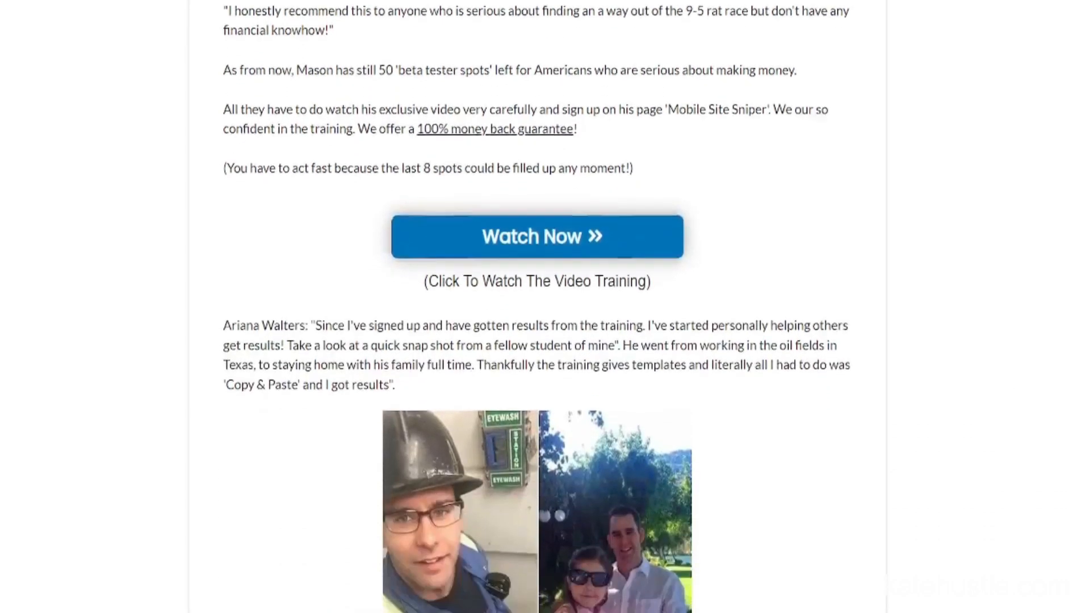
scroll("down", 3)
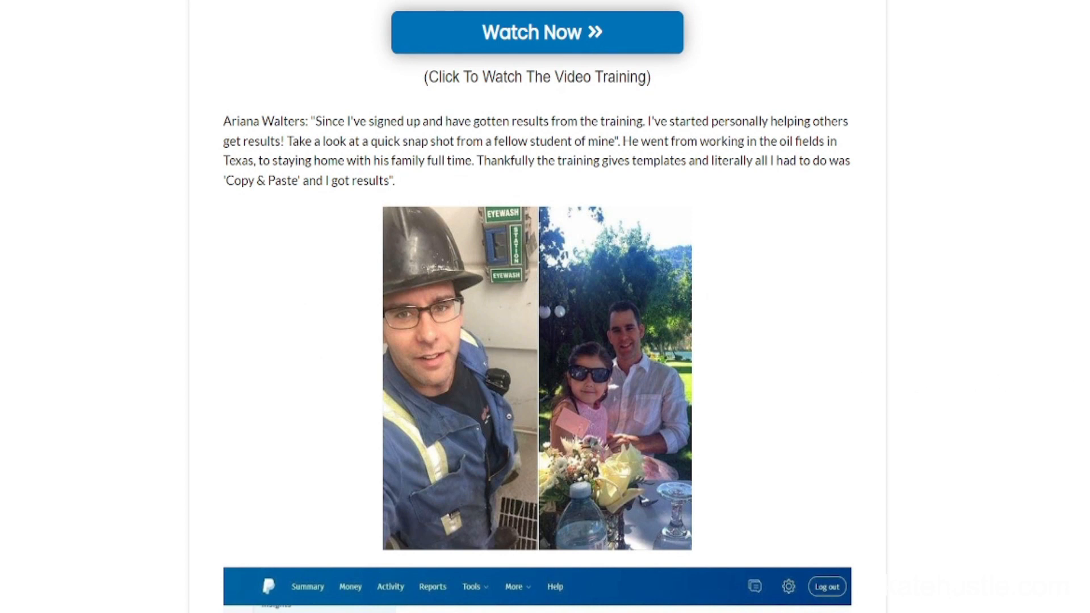
scroll("down", 3)
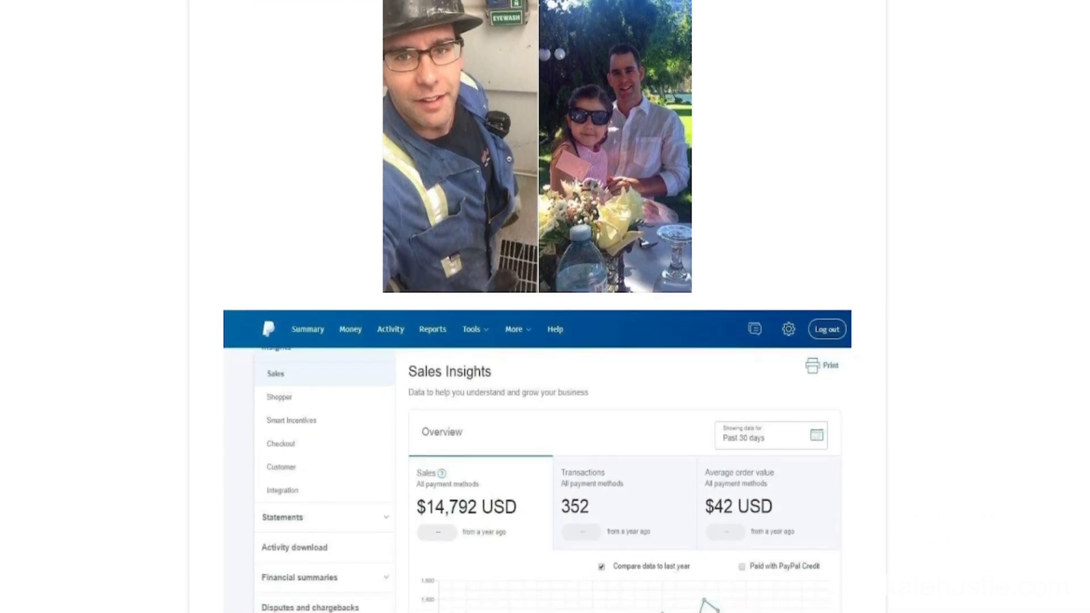
scroll("down", 3)
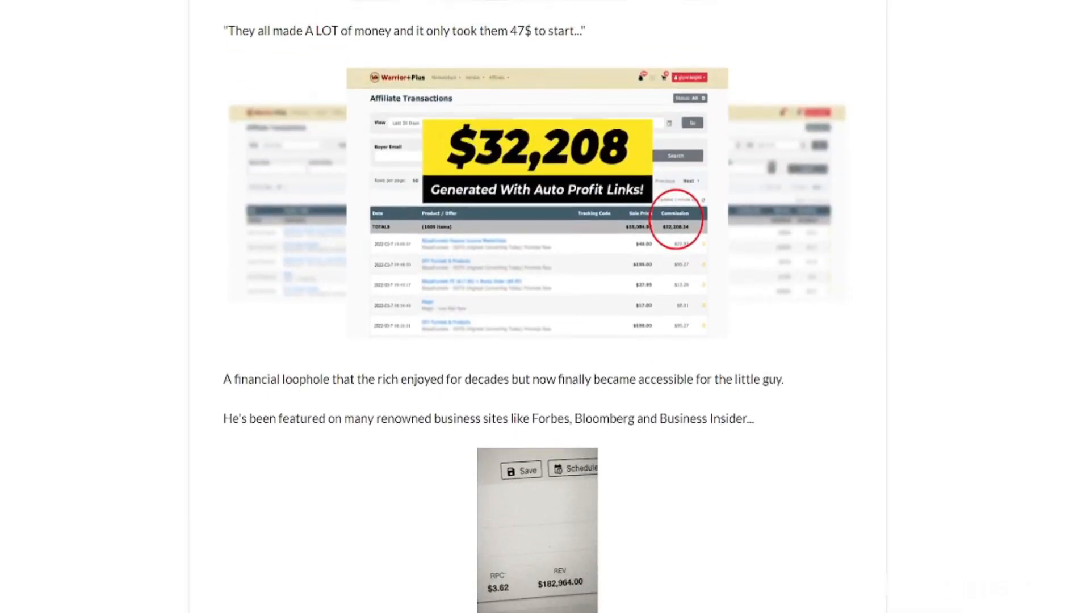
scroll("down", 3)
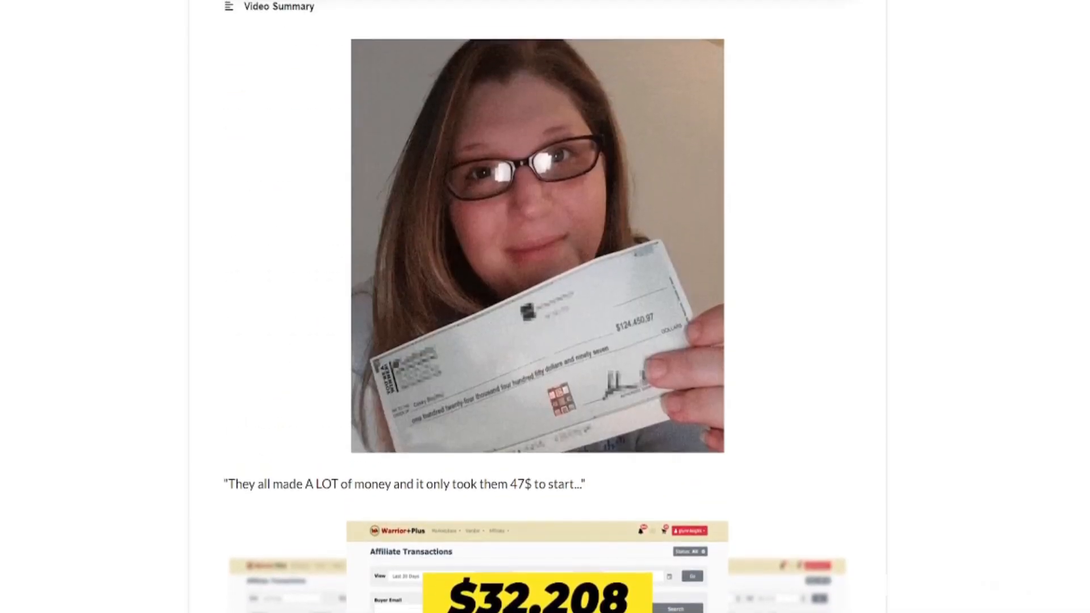